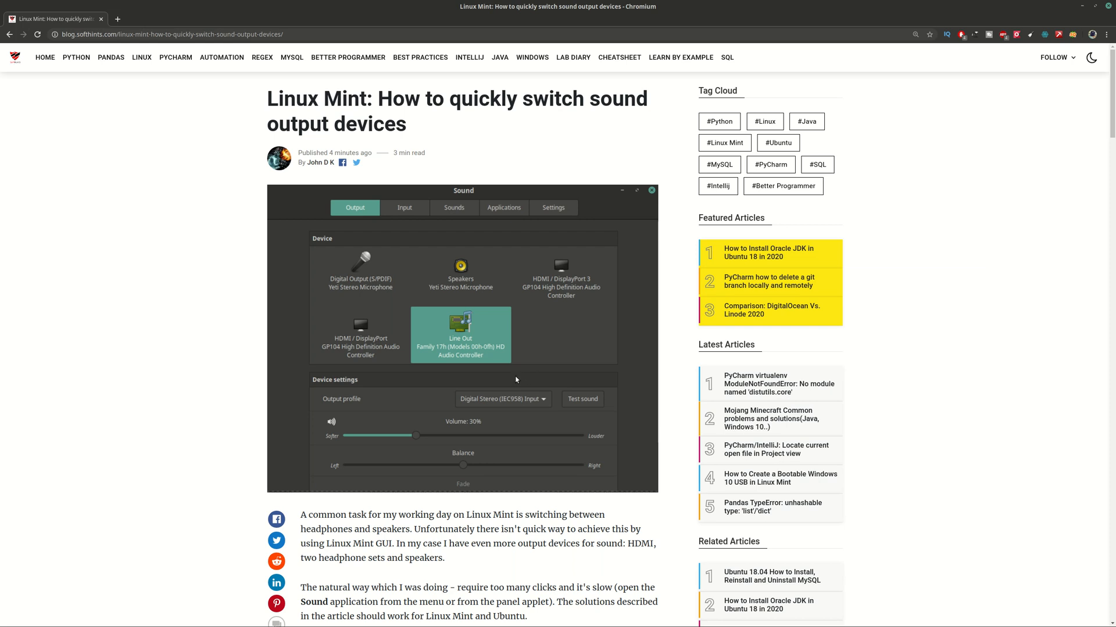
{"action": "mouse_move", "coordinate": [466, 190]}
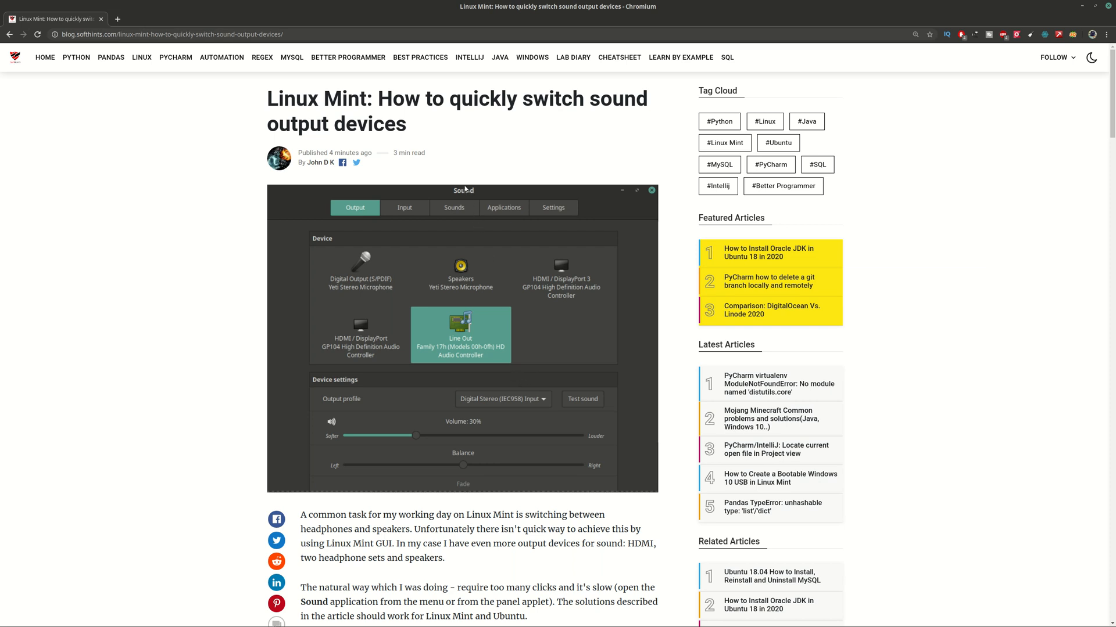
{"action": "mouse_move", "coordinate": [452, 177]}
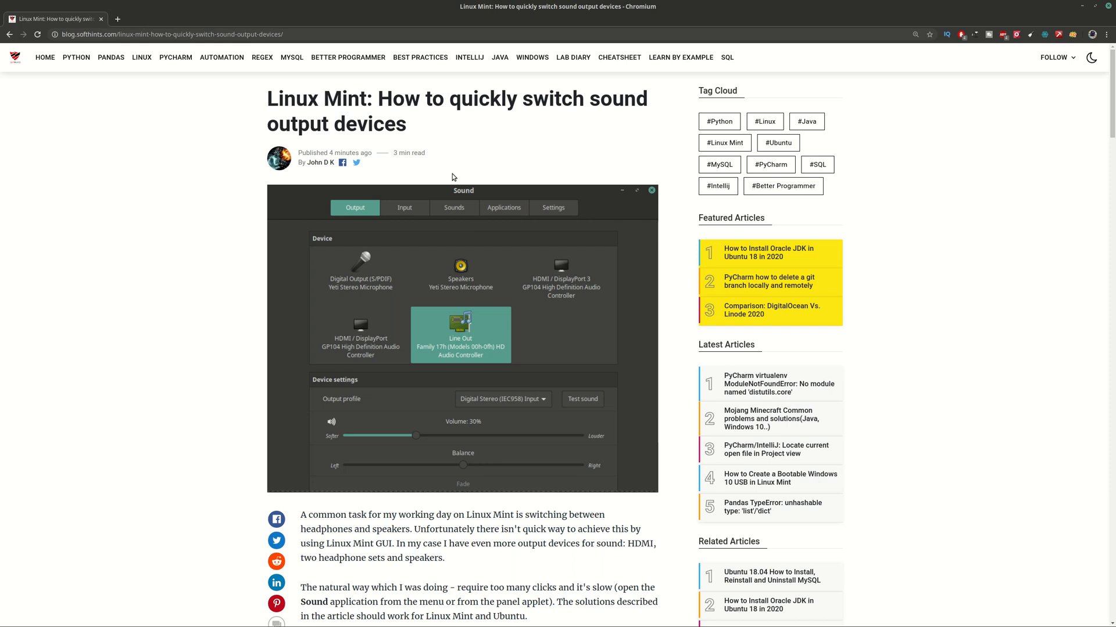
{"action": "mouse_move", "coordinate": [453, 167]}
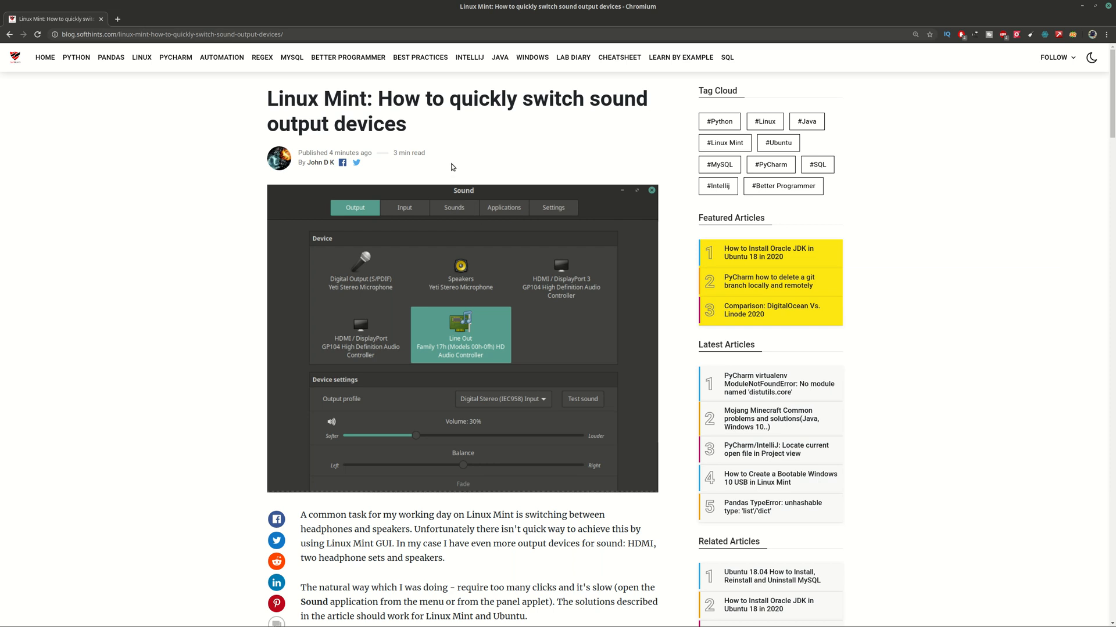
{"action": "mouse_move", "coordinate": [471, 160]}
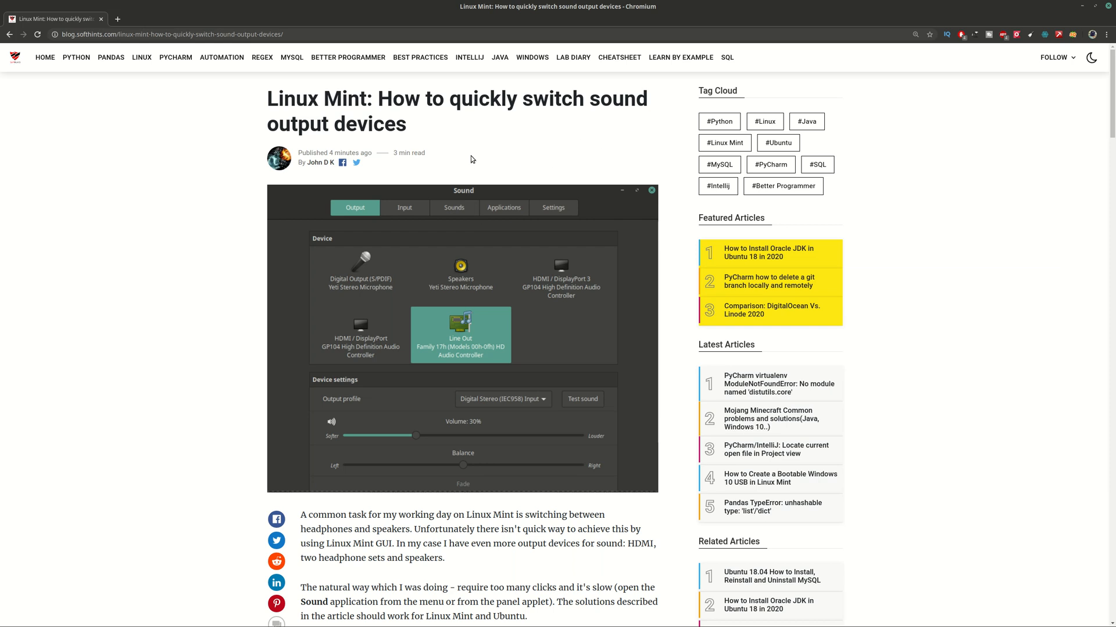
{"action": "mouse_move", "coordinate": [500, 167]}
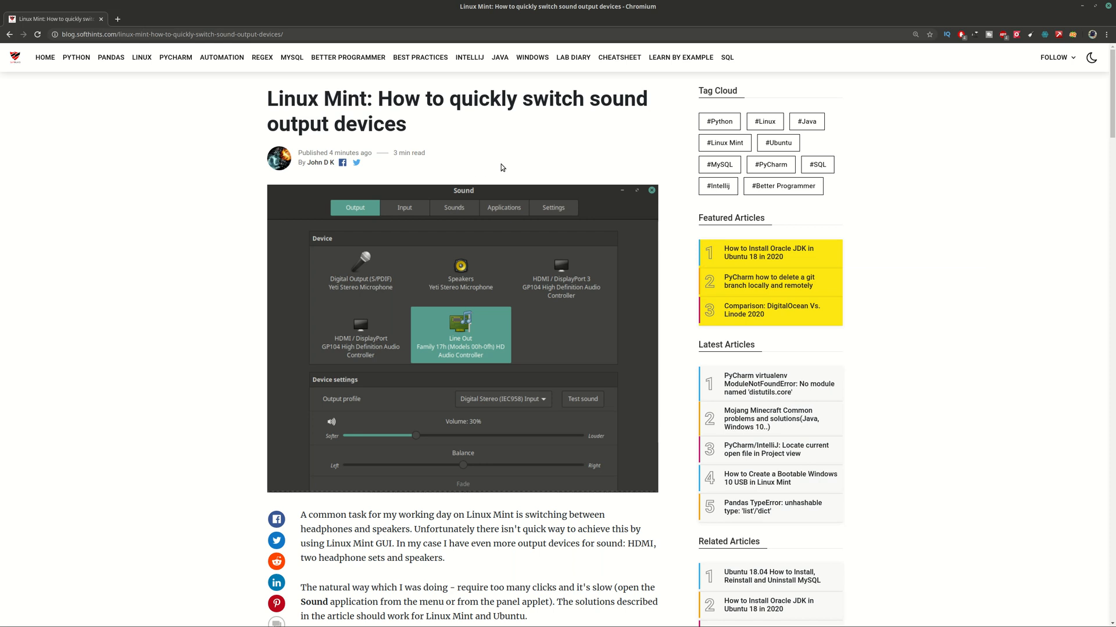
{"action": "mouse_move", "coordinate": [496, 164]}
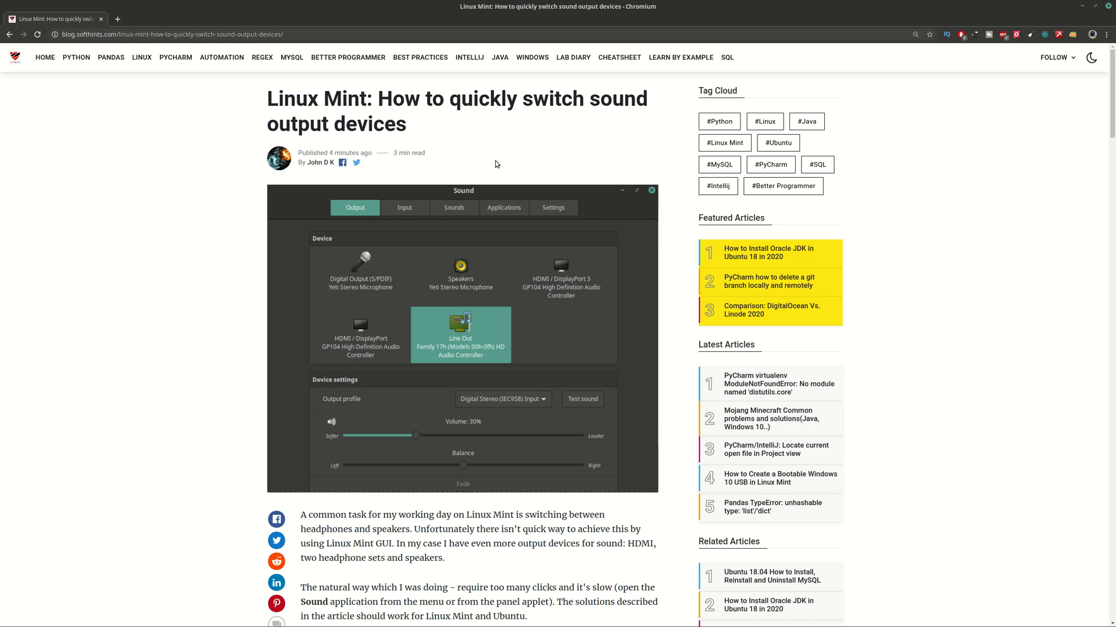
Scroll through the Chromium article to its pacmd output-switching commands.
{"action": "scroll", "scroll_direction": "down", "scroll_amount": 3}
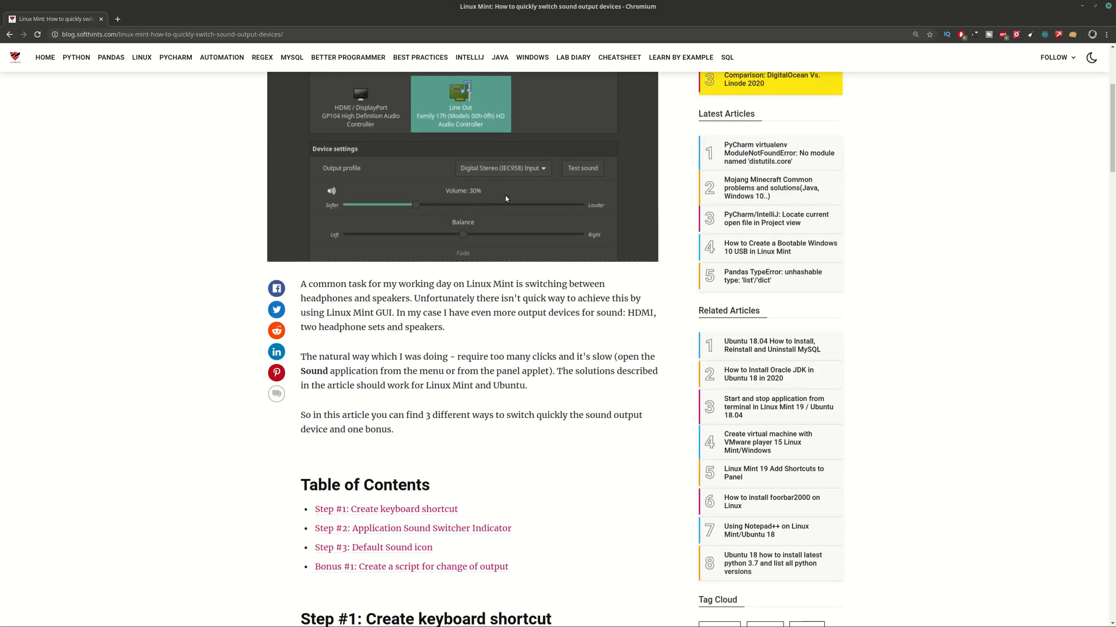
{"action": "mouse_move", "coordinate": [467, 399]}
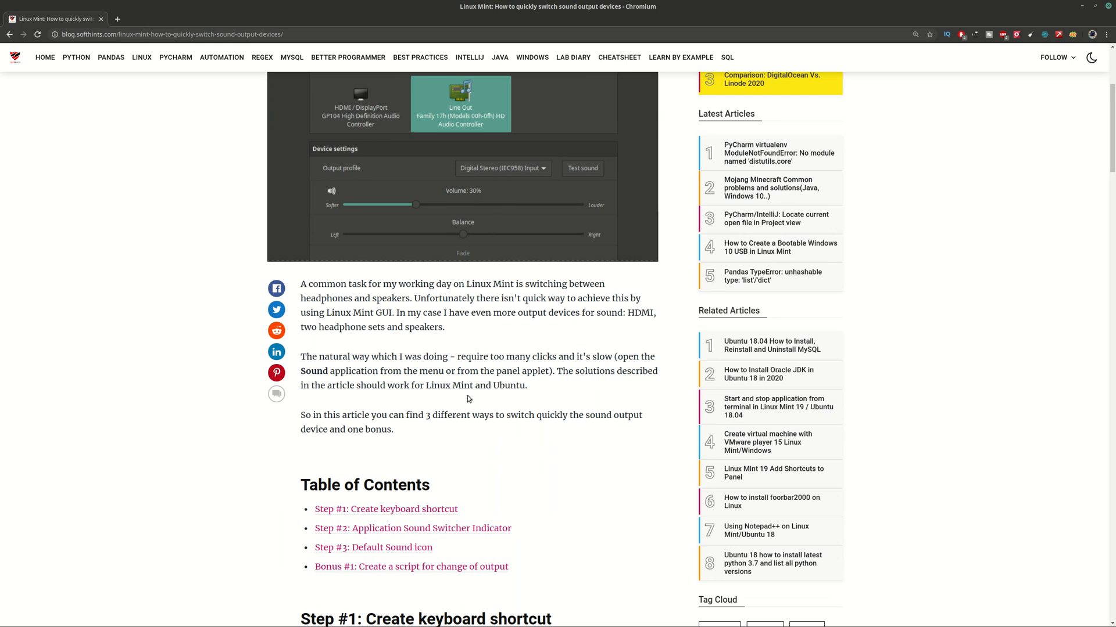
{"action": "scroll", "scroll_direction": "down", "scroll_amount": 3}
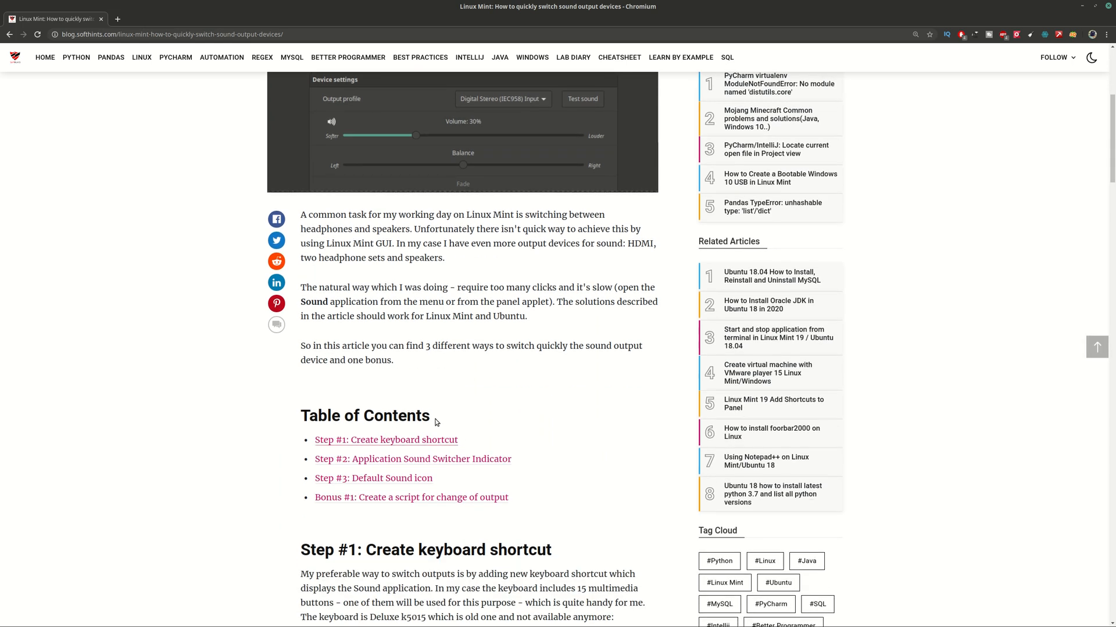
{"action": "scroll", "scroll_direction": "up", "scroll_amount": 3}
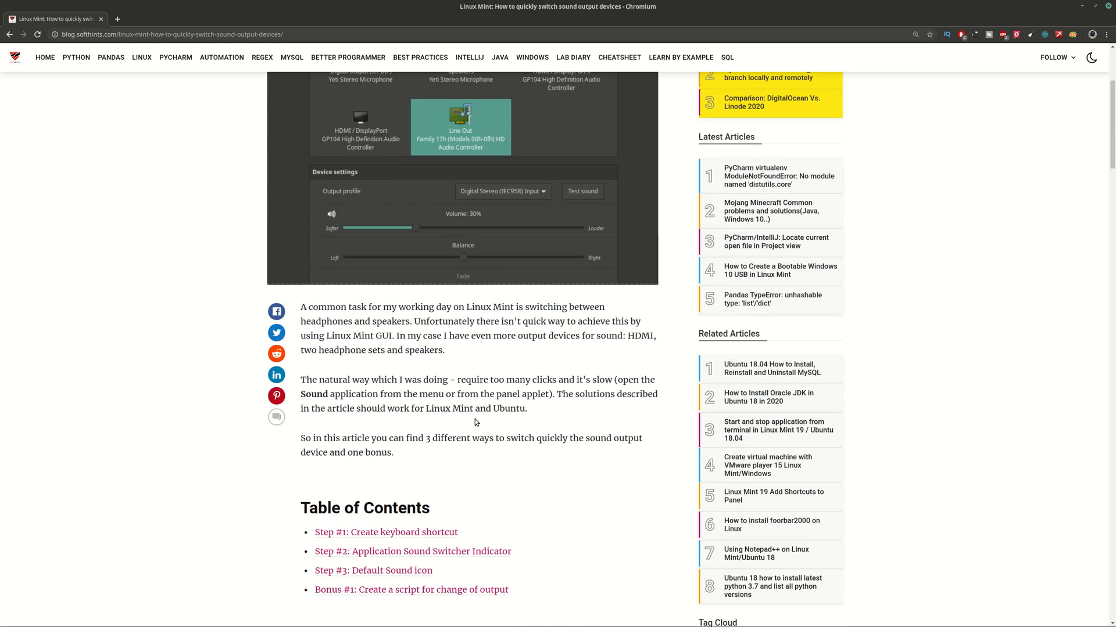
{"action": "scroll", "scroll_direction": "up", "scroll_amount": 3}
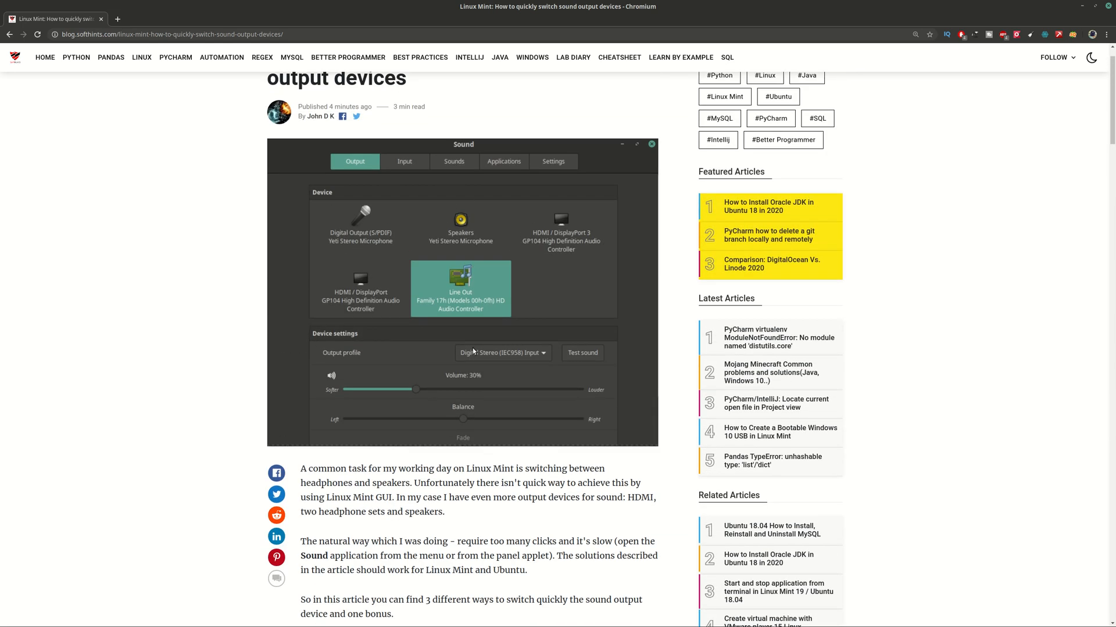
{"action": "scroll", "scroll_direction": "down", "scroll_amount": 3}
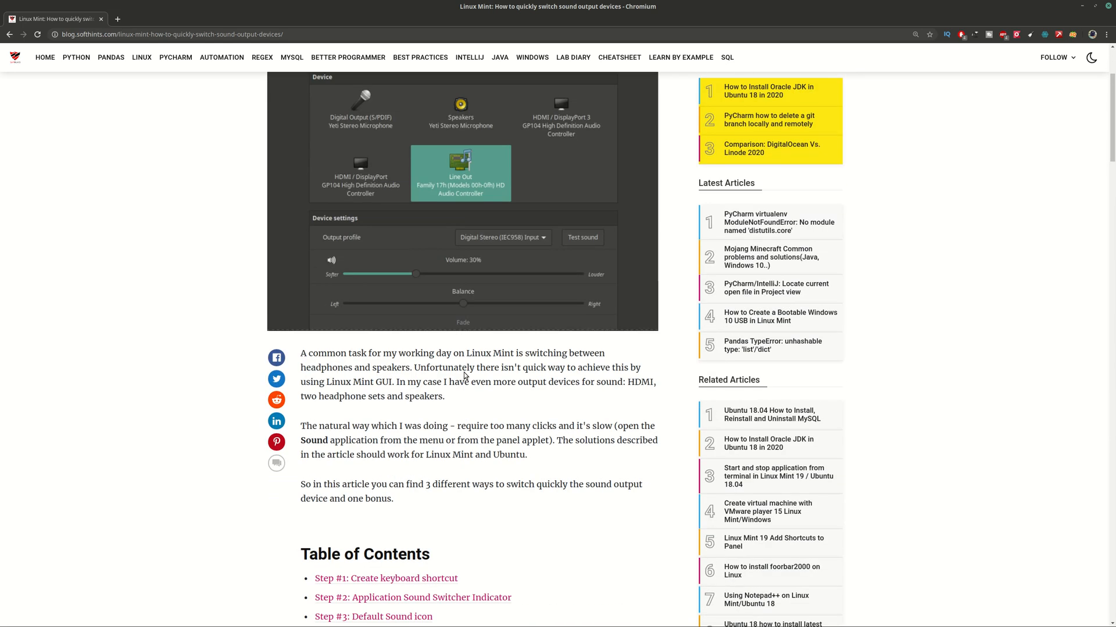
{"action": "scroll", "scroll_direction": "down", "scroll_amount": 3}
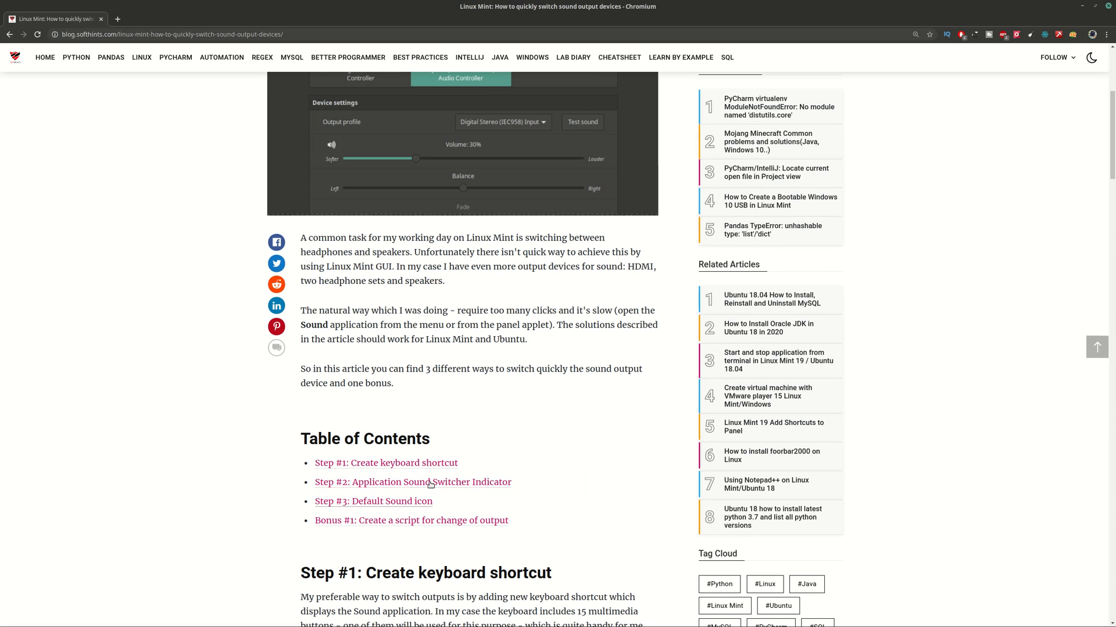
{"action": "mouse_move", "coordinate": [469, 489]}
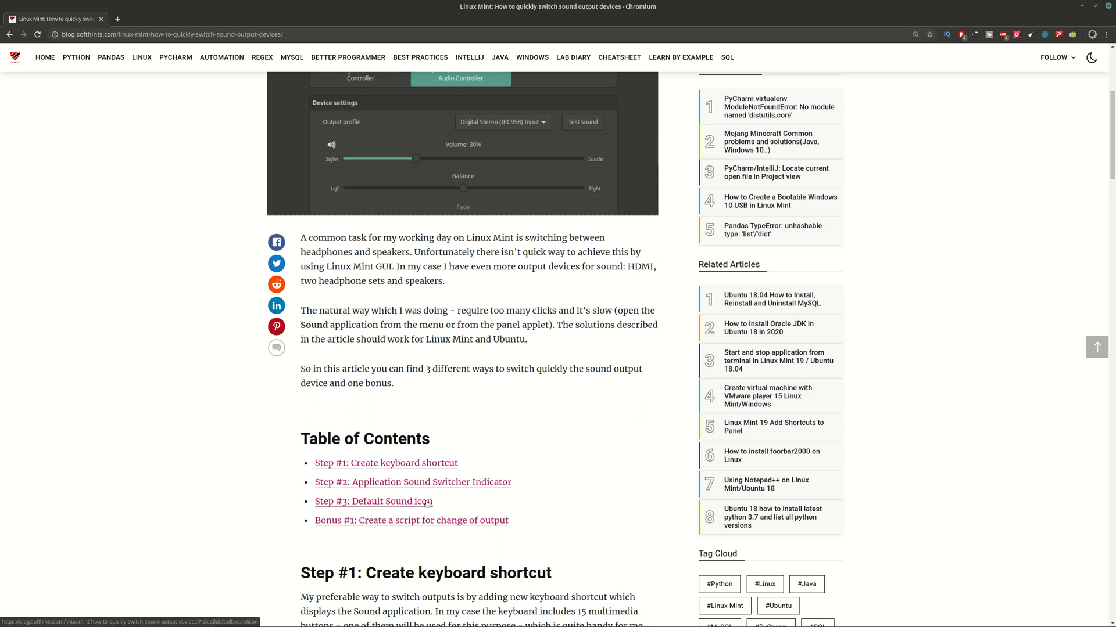
{"action": "mouse_move", "coordinate": [440, 516]}
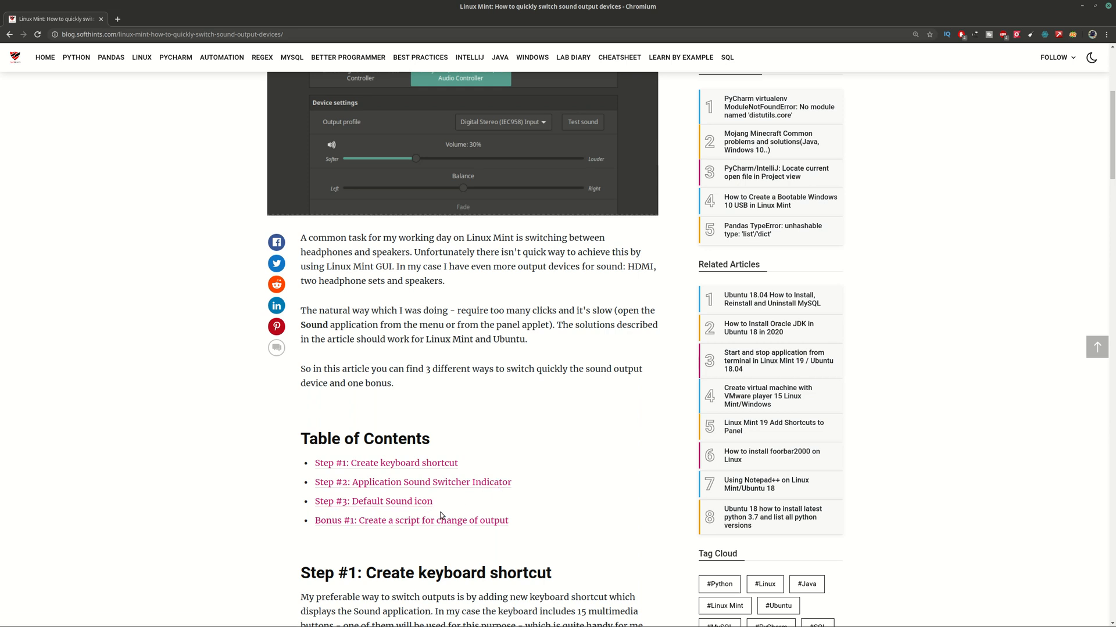
{"action": "mouse_move", "coordinate": [453, 520]}
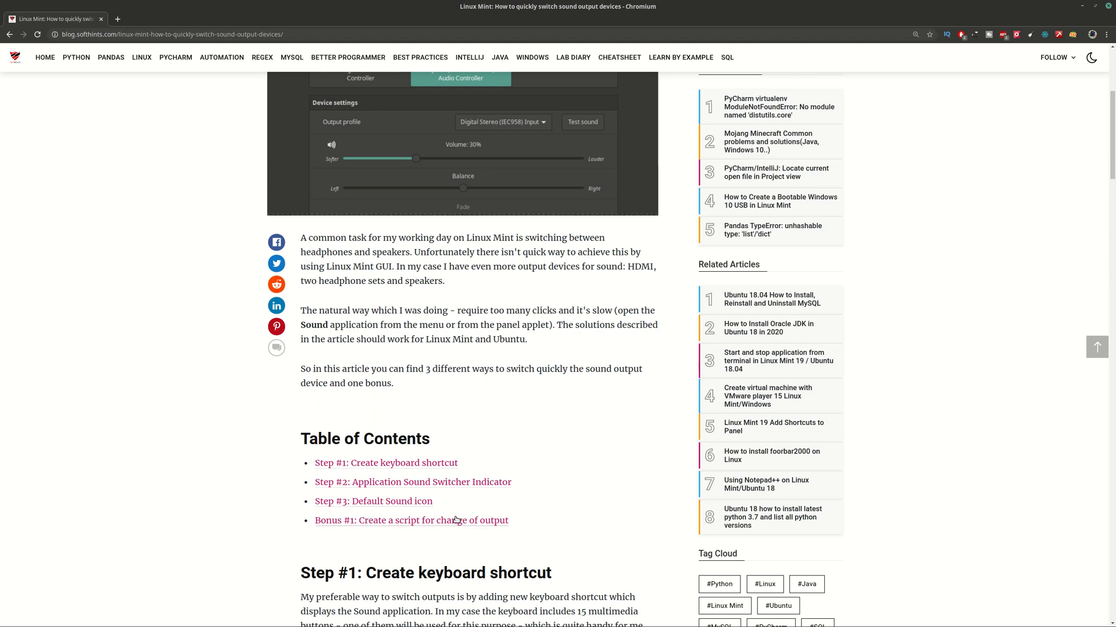
{"action": "mouse_move", "coordinate": [378, 538]}
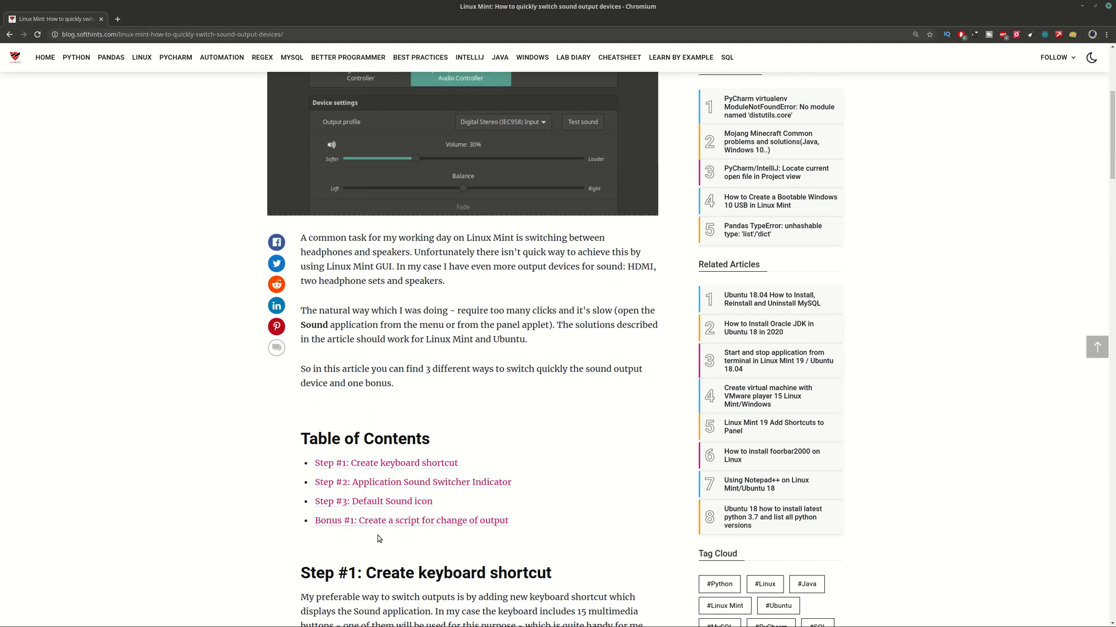
{"action": "mouse_move", "coordinate": [411, 520]}
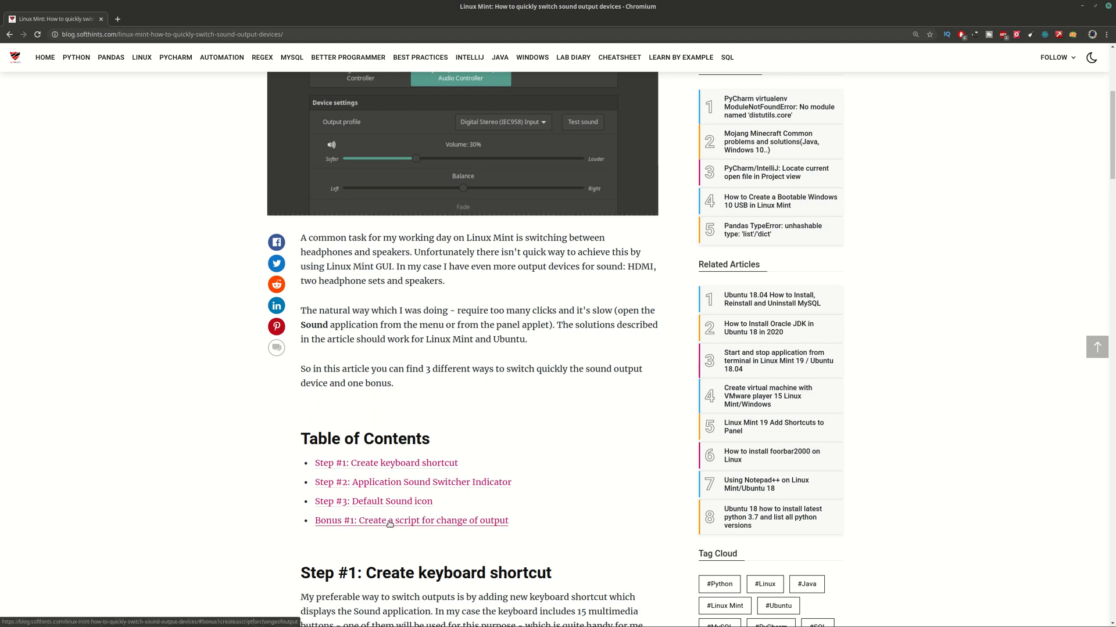
{"action": "left_click", "coordinate": [411, 520]}
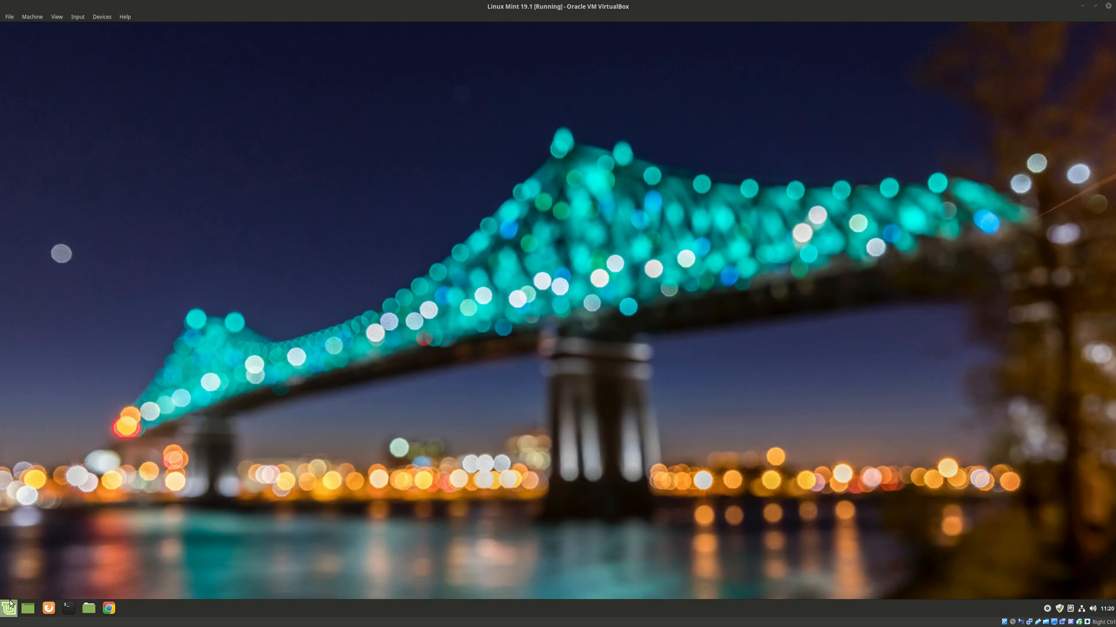
{"action": "mouse_move", "coordinate": [9, 608]}
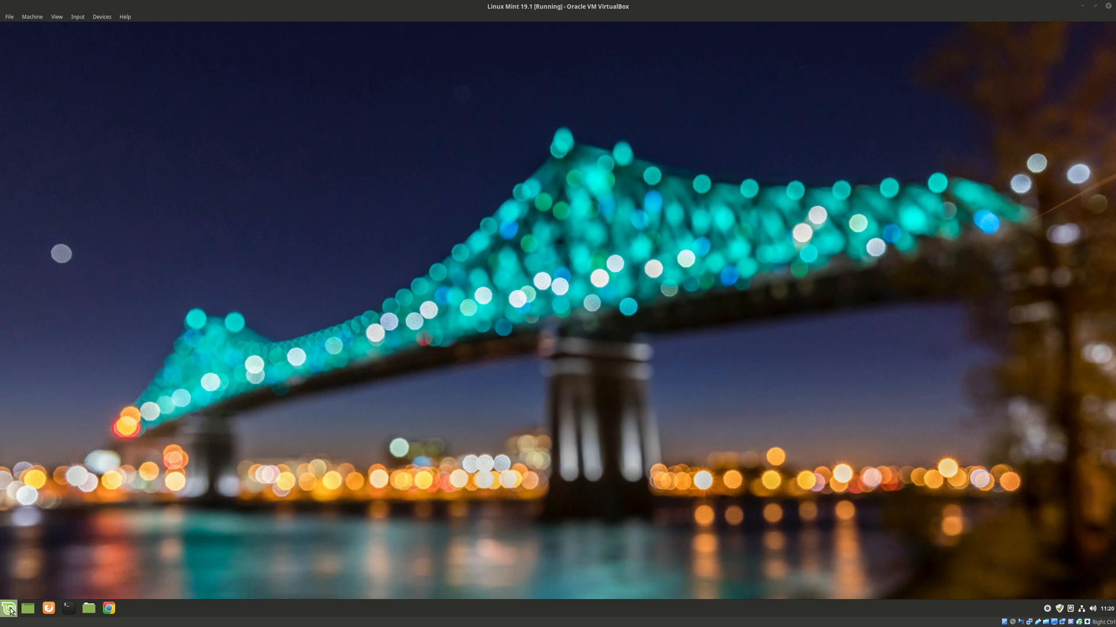
Find Keyboard in the Mint menu and start adding a custom shortcut under Shortcuts.
{"action": "left_click", "coordinate": [9, 609]}
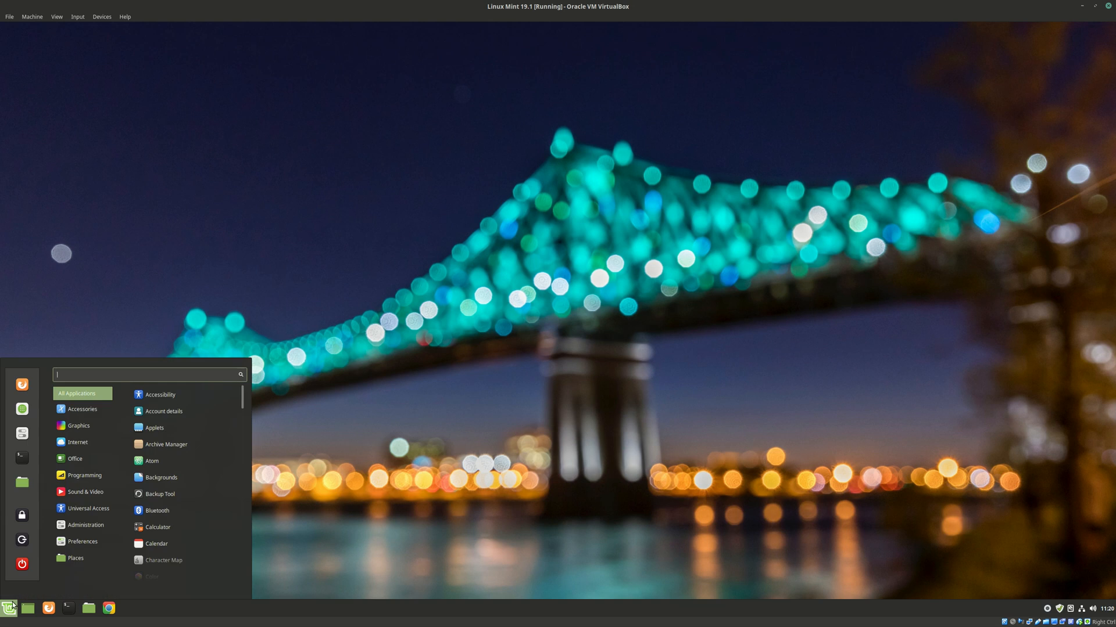
{"action": "type", "text": "a"}
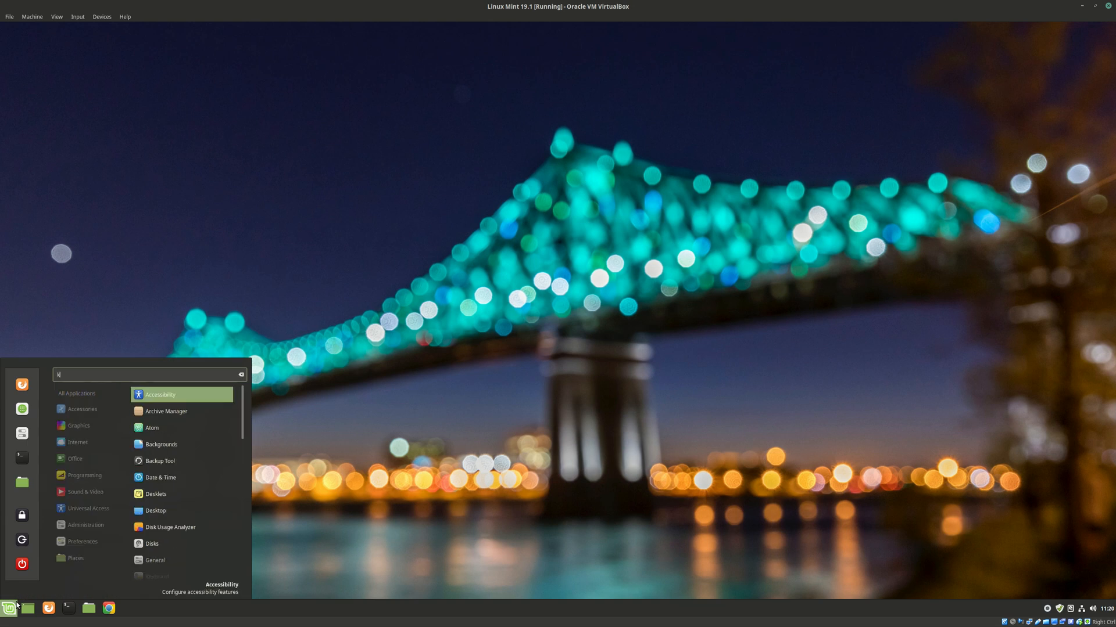
{"action": "type", "text": "ey"}
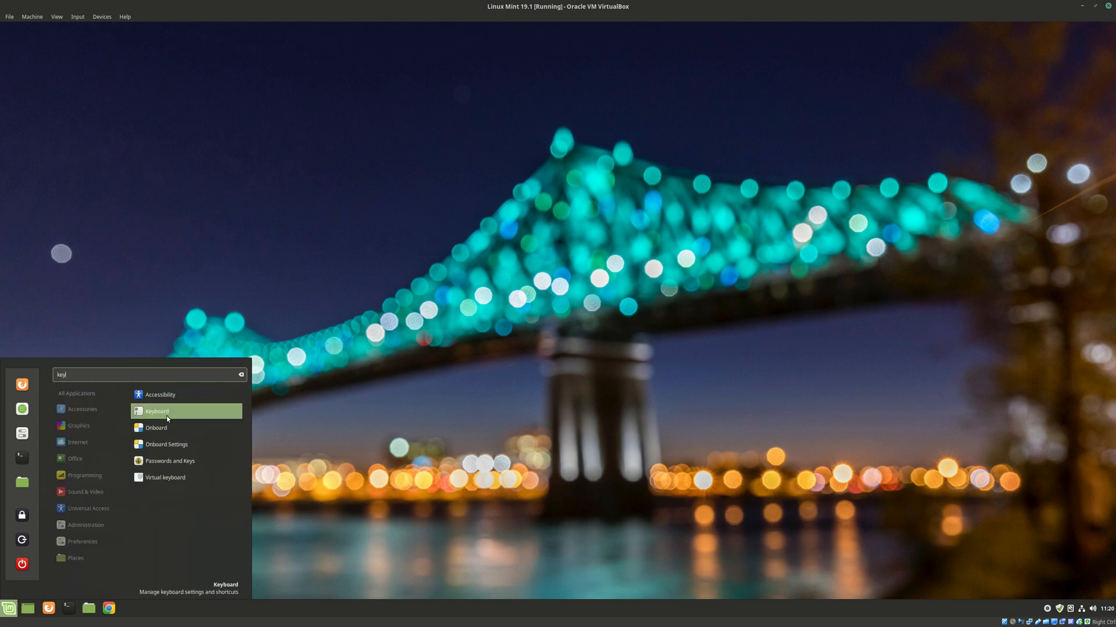
{"action": "left_click", "coordinate": [157, 411]}
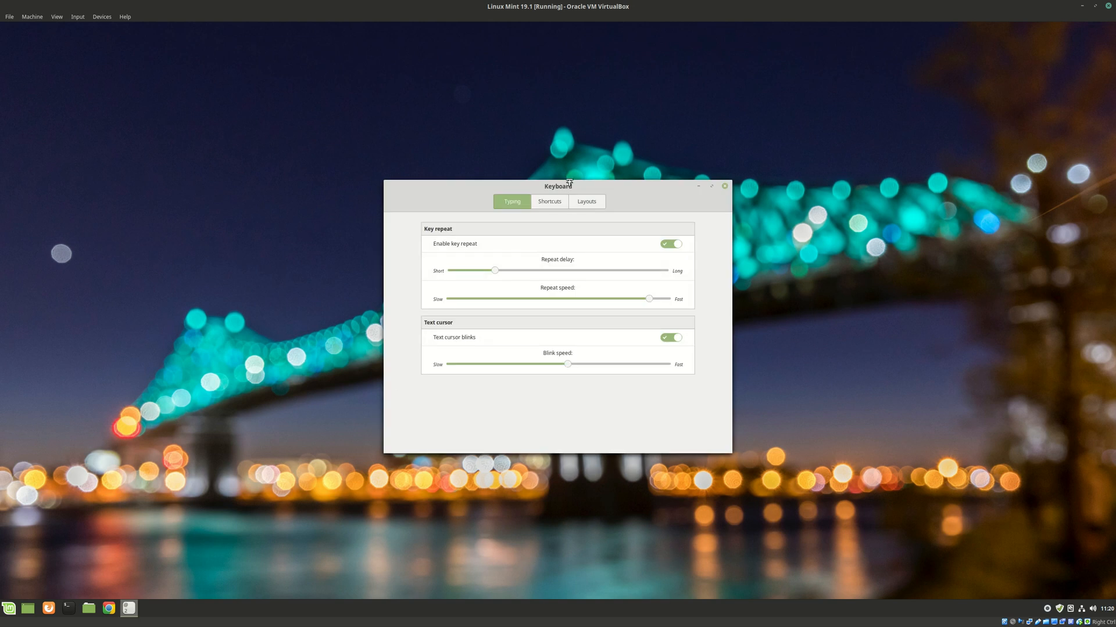
{"action": "left_click", "coordinate": [549, 202]}
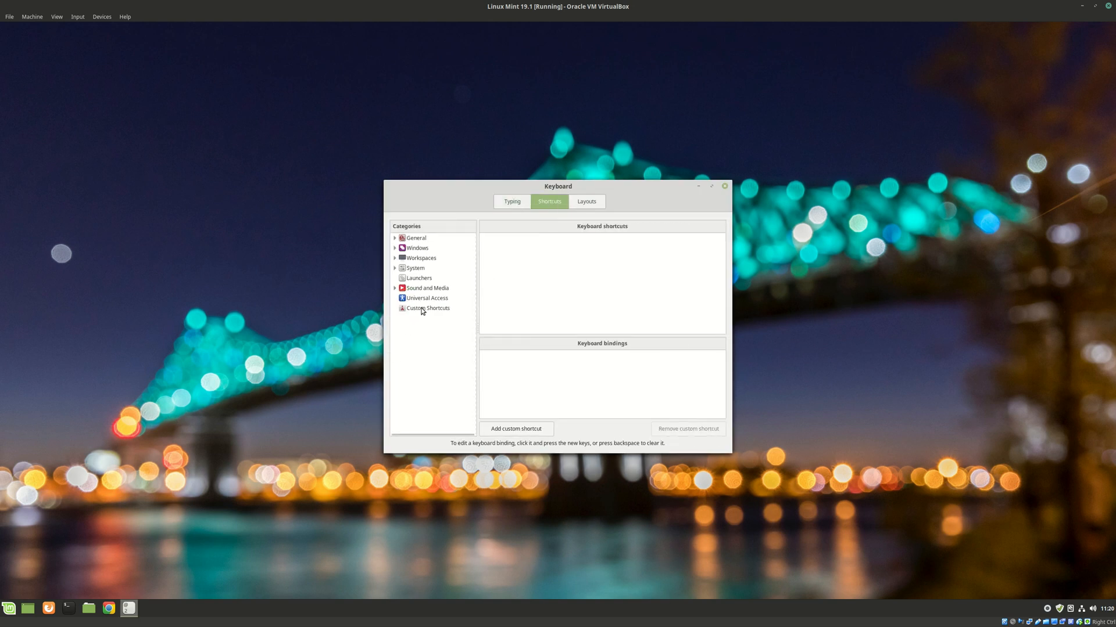
{"action": "left_click", "coordinate": [428, 307]}
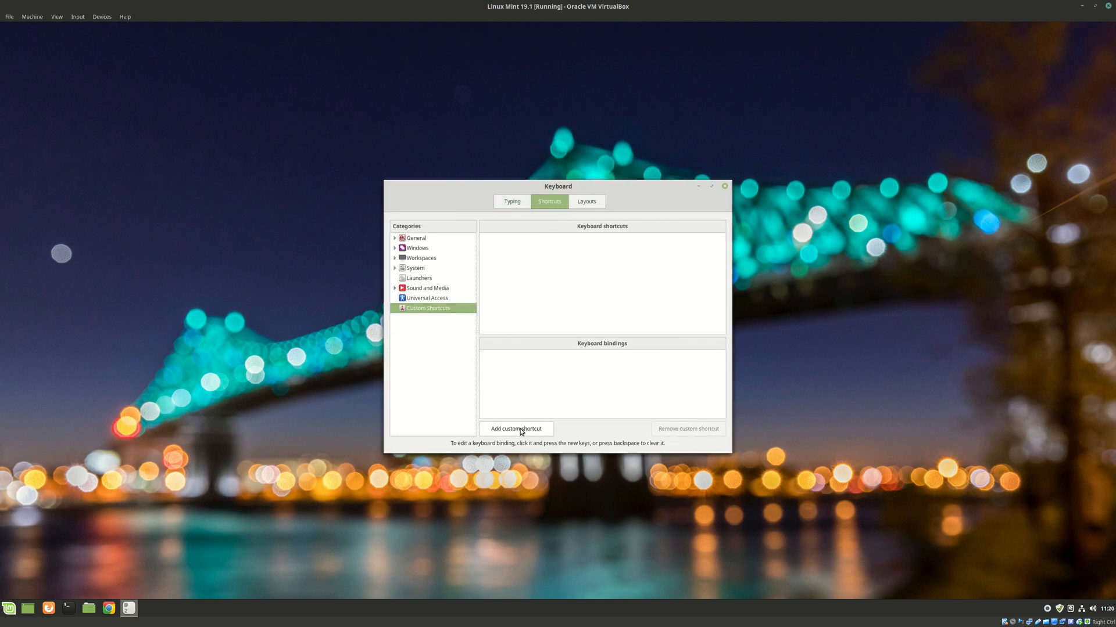
{"action": "left_click", "coordinate": [516, 428]}
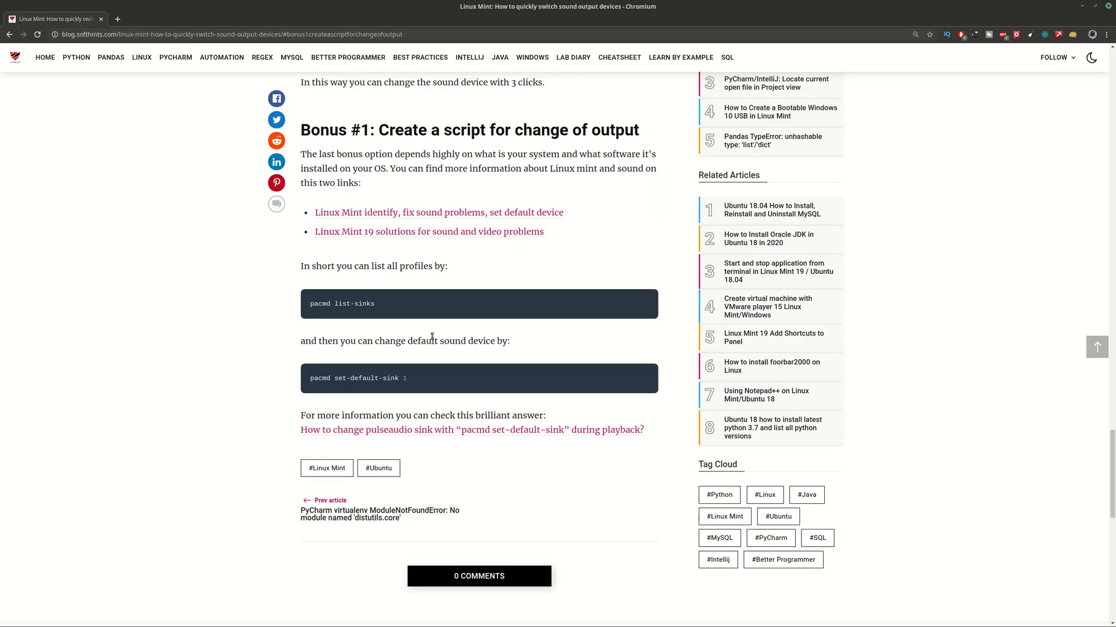
Scroll up to the article's shortcut steps and select the 'cinnamon-settings sound' command.
{"action": "scroll", "scroll_direction": "up", "scroll_amount": 3}
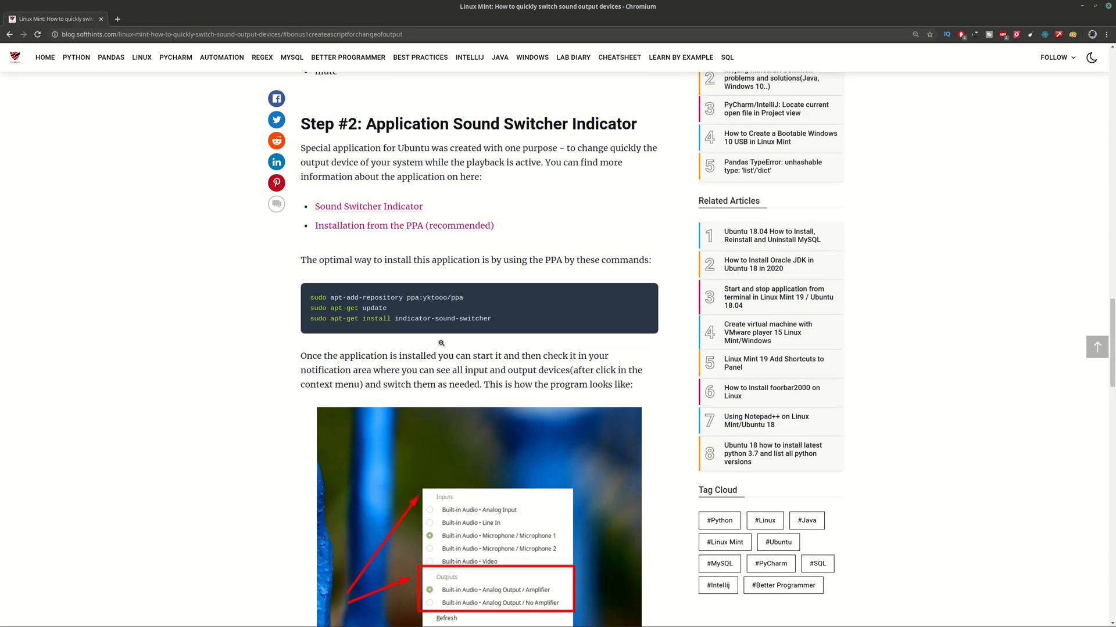
{"action": "scroll", "scroll_direction": "up", "scroll_amount": 3}
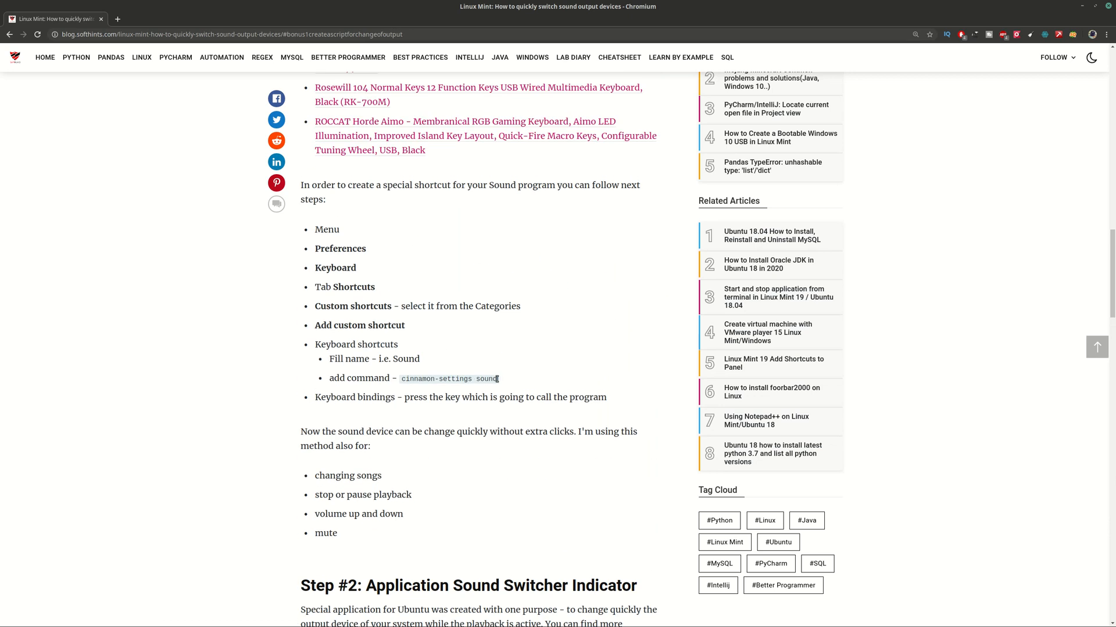
{"action": "double_click", "coordinate": [449, 378]}
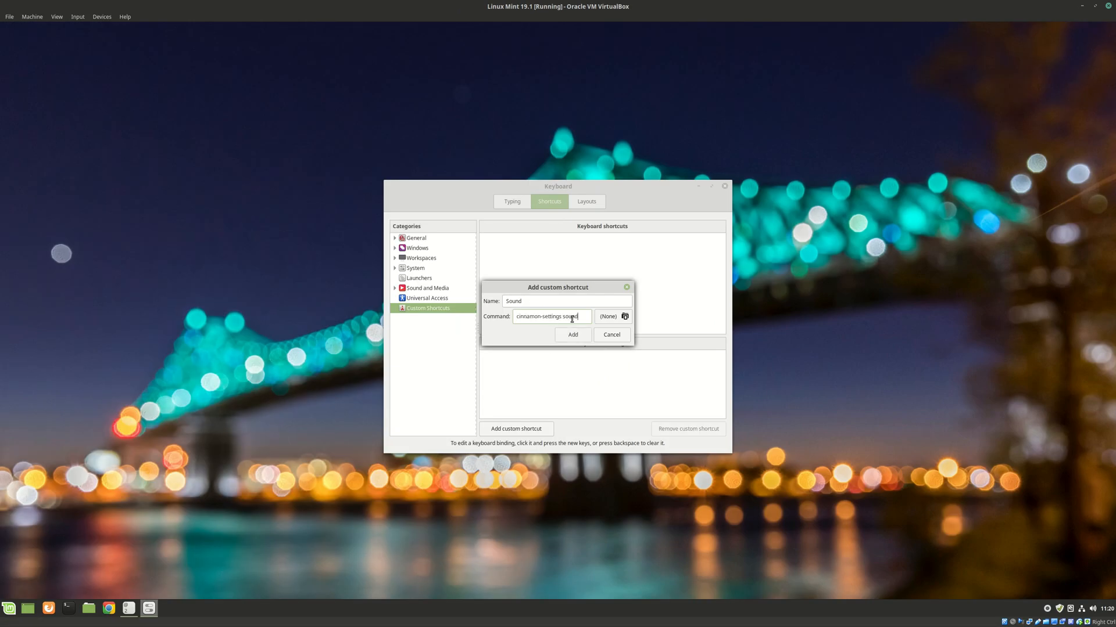
Add the 'Sound' shortcut running 'cinnamon-settings sound' and begin setting its key binding.
{"action": "left_click", "coordinate": [571, 335]}
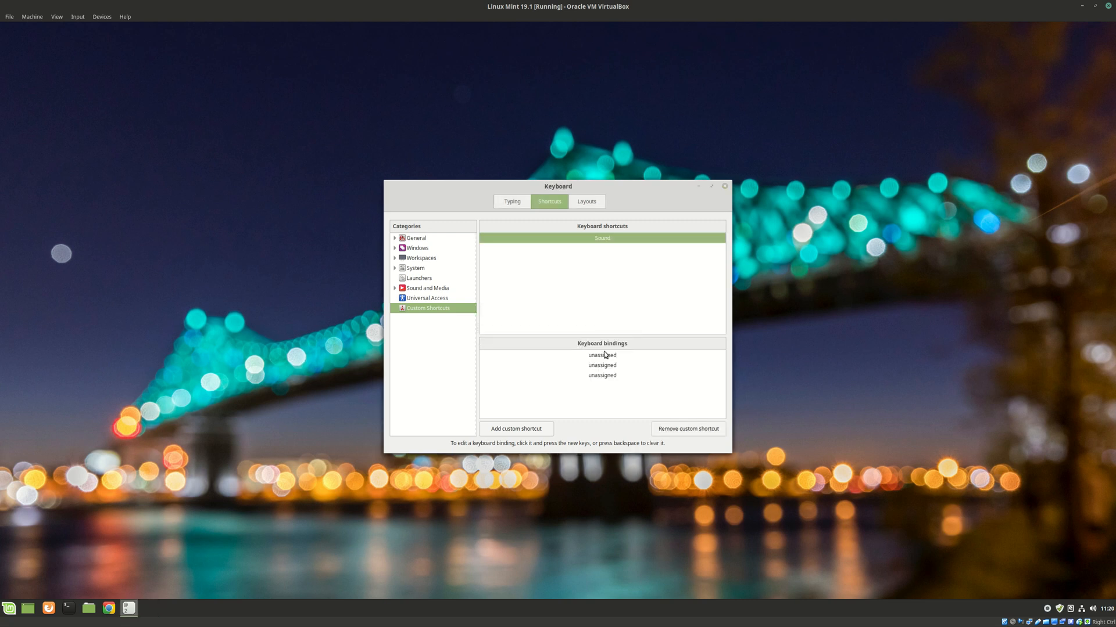
{"action": "left_click", "coordinate": [602, 355]}
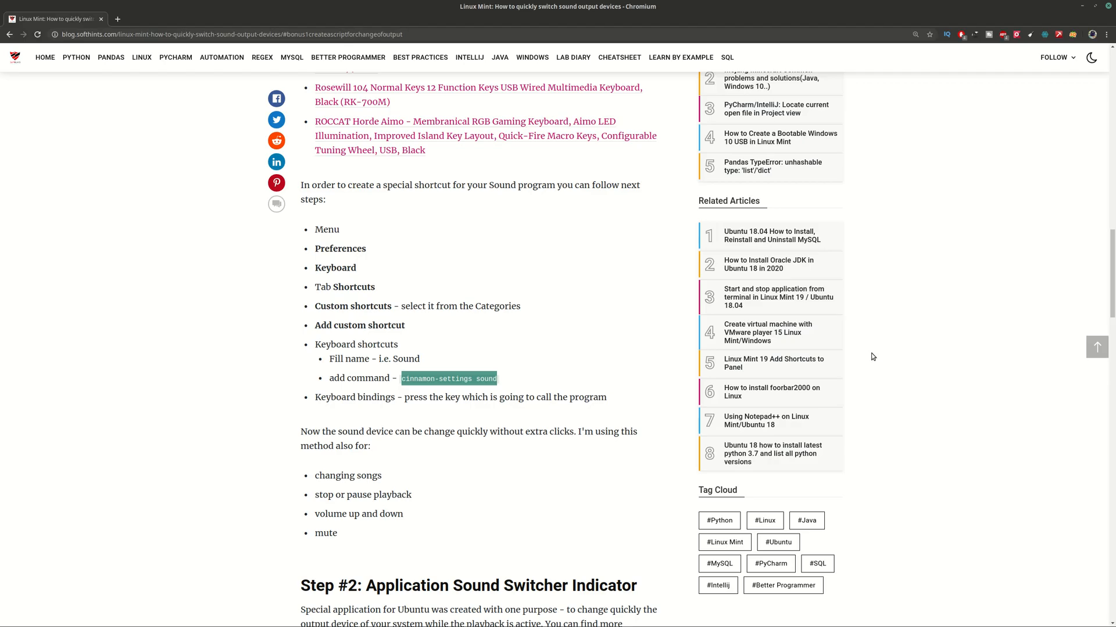
{"action": "scroll", "scroll_direction": "up", "scroll_amount": 3}
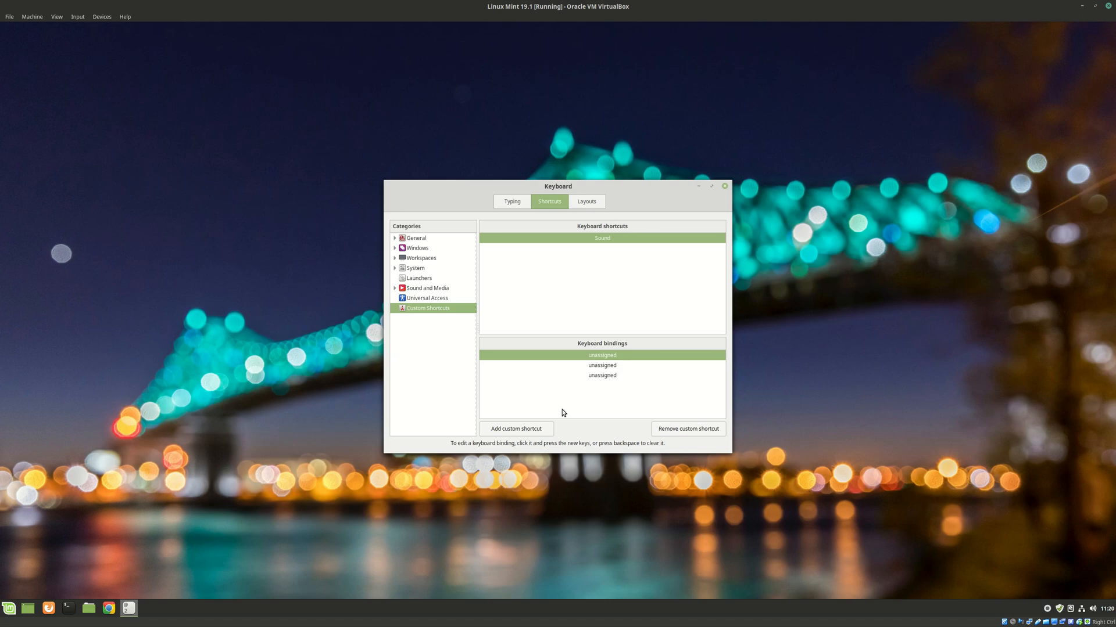
{"action": "left_click", "coordinate": [601, 355]}
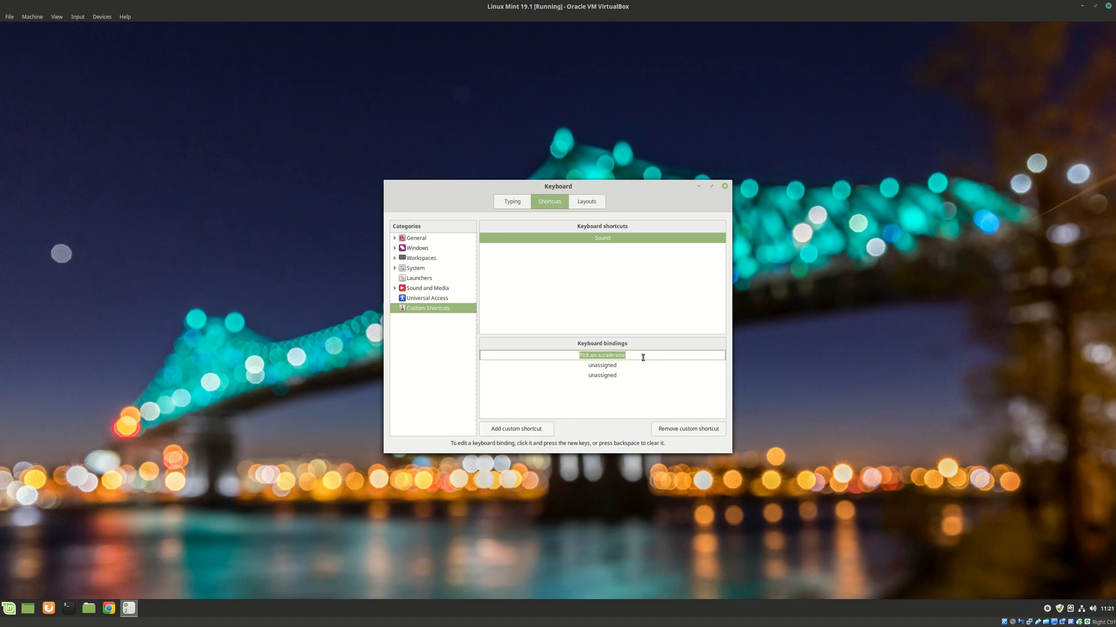
{"action": "mouse_move", "coordinate": [646, 355]}
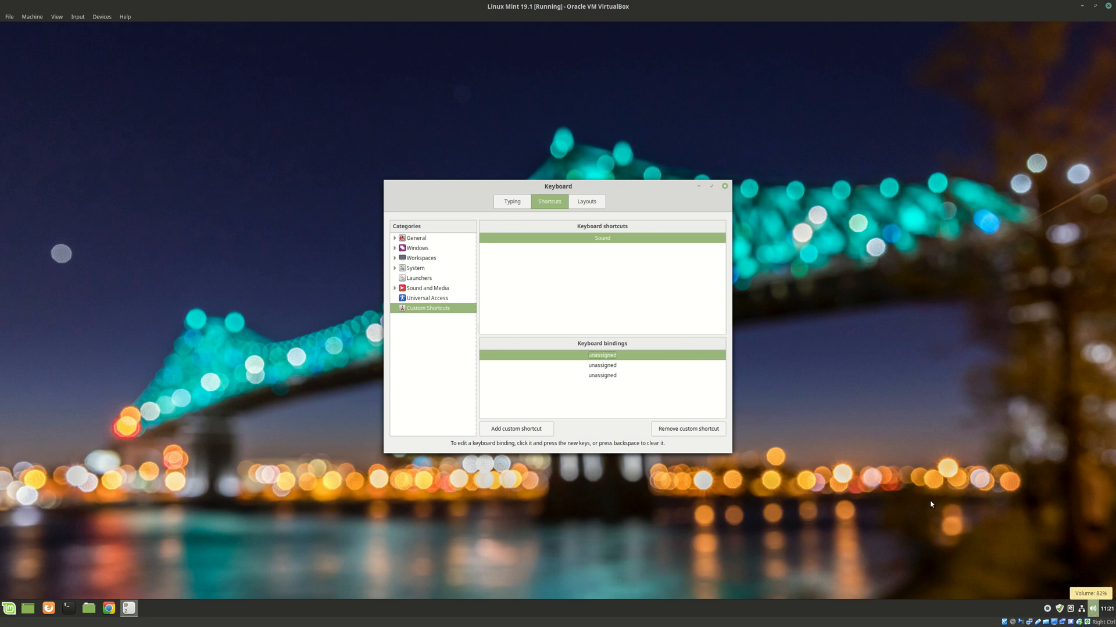
Close Keyboard settings, open Sound Settings from the tray volume icon, then close it.
{"action": "left_click", "coordinate": [724, 186]}
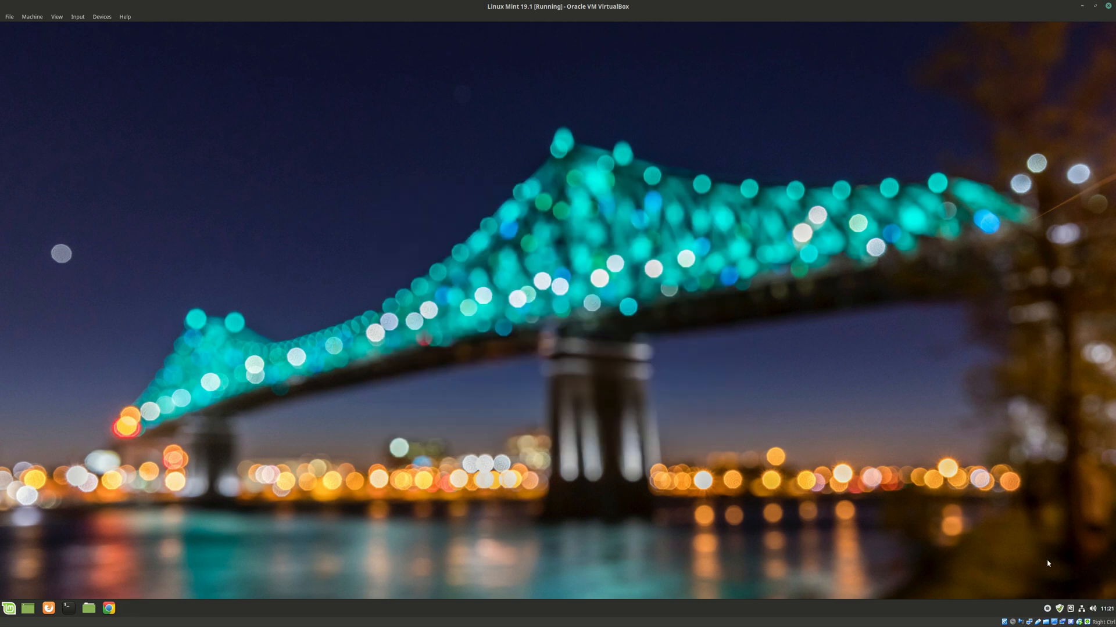
{"action": "mouse_move", "coordinate": [1094, 609]}
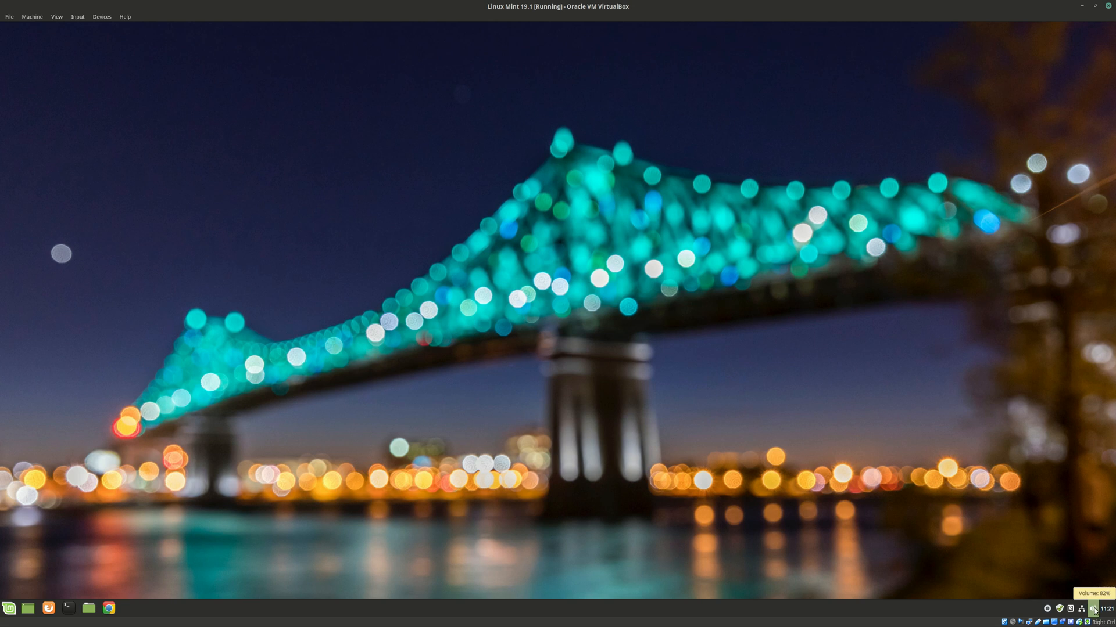
{"action": "left_click", "coordinate": [1094, 608]}
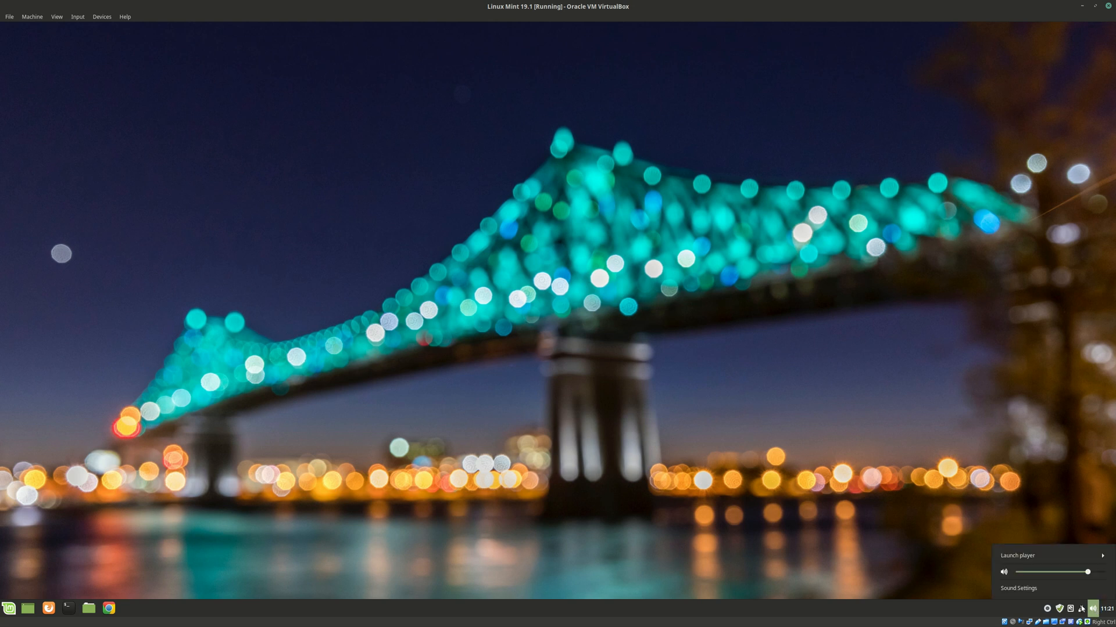
{"action": "left_click", "coordinate": [1018, 588]}
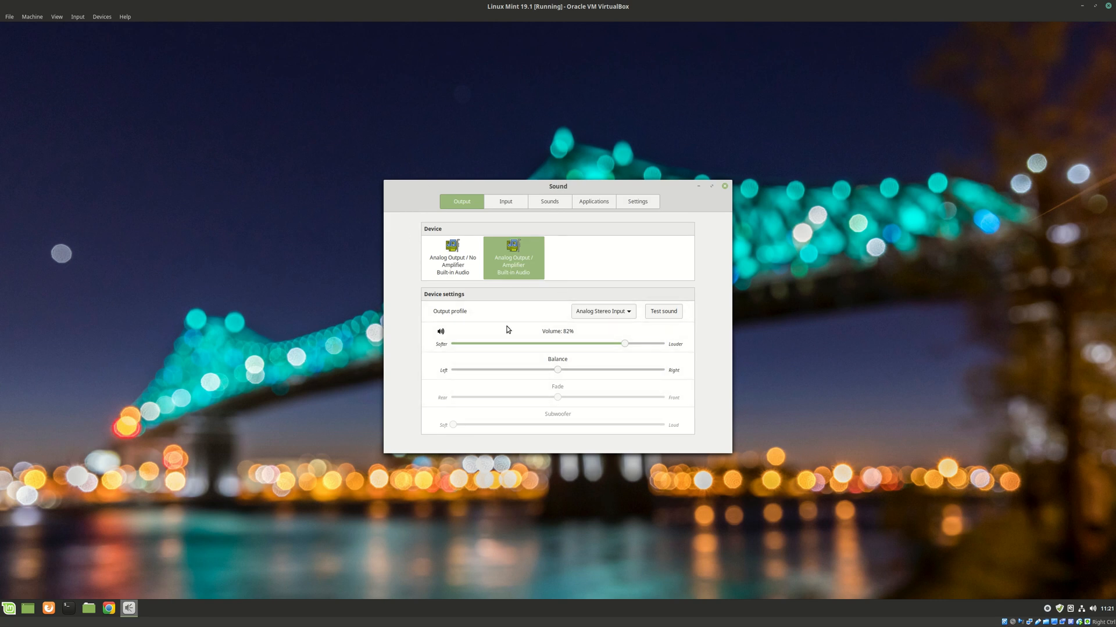
{"action": "left_click", "coordinate": [724, 186]}
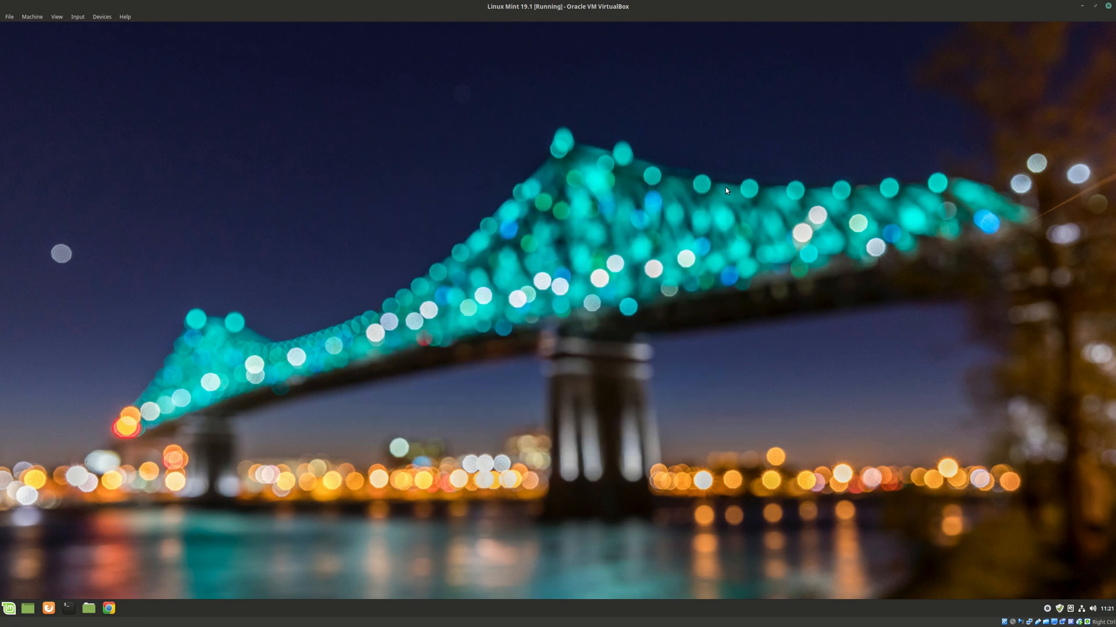
{"action": "mouse_move", "coordinate": [981, 454]}
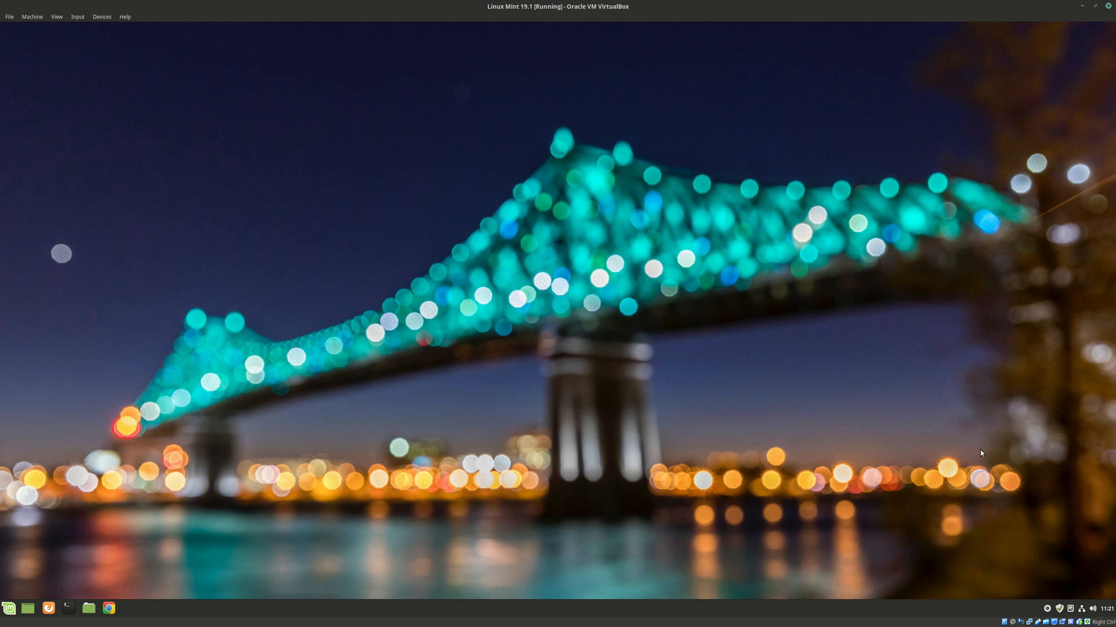
{"action": "mouse_move", "coordinate": [1036, 485]}
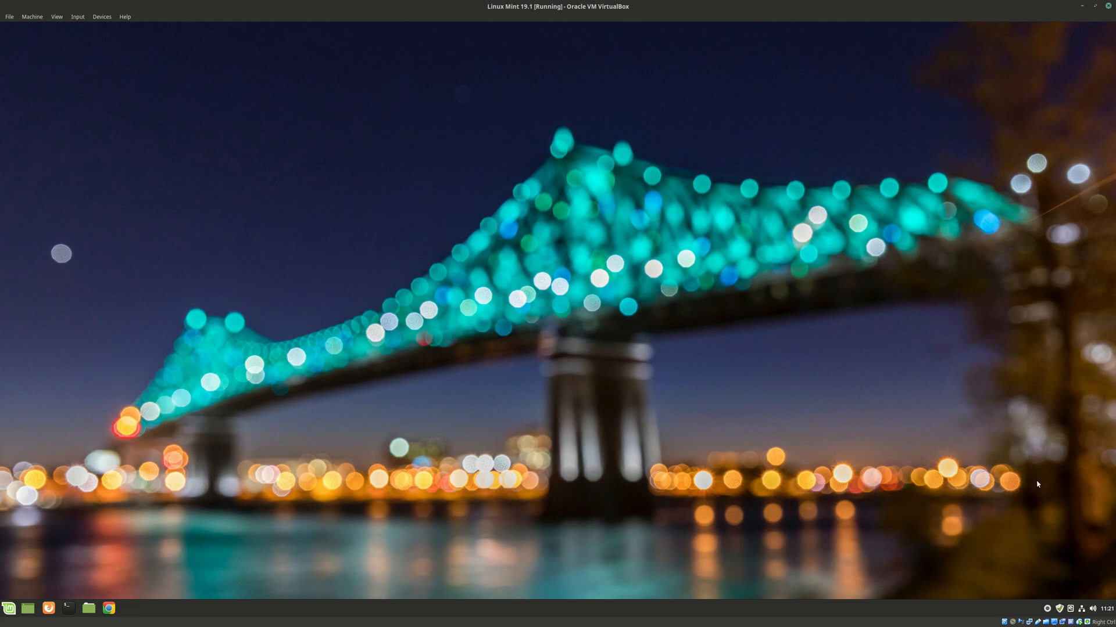
{"action": "mouse_move", "coordinate": [151, 551]}
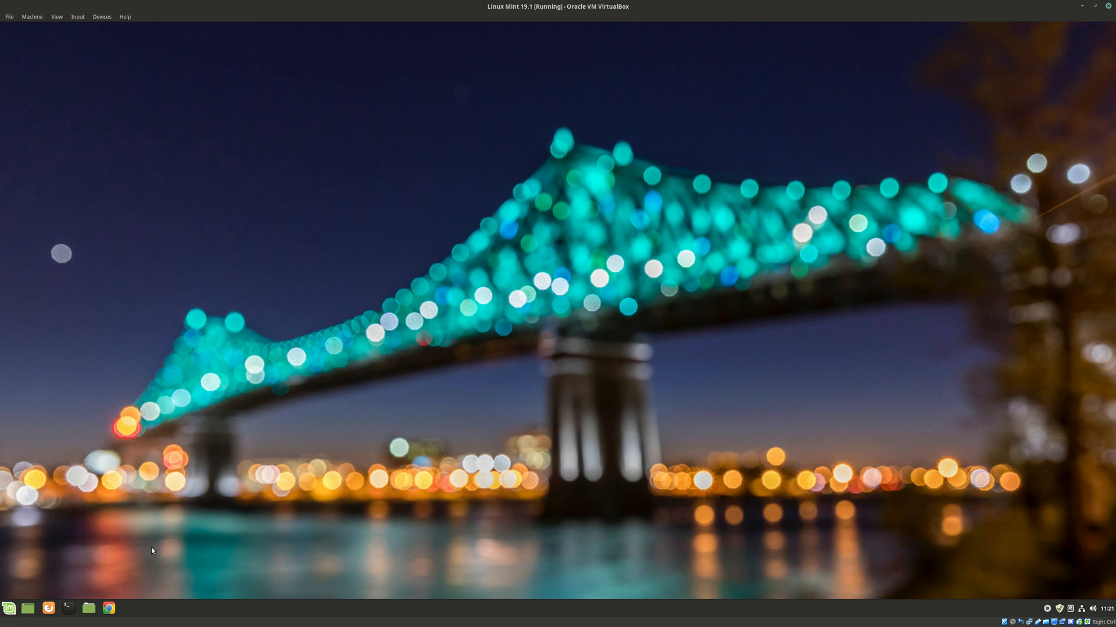
Search the Mint menu for 'sou' to list Sound, Sound Converter and related apps.
{"action": "left_click", "coordinate": [9, 608]}
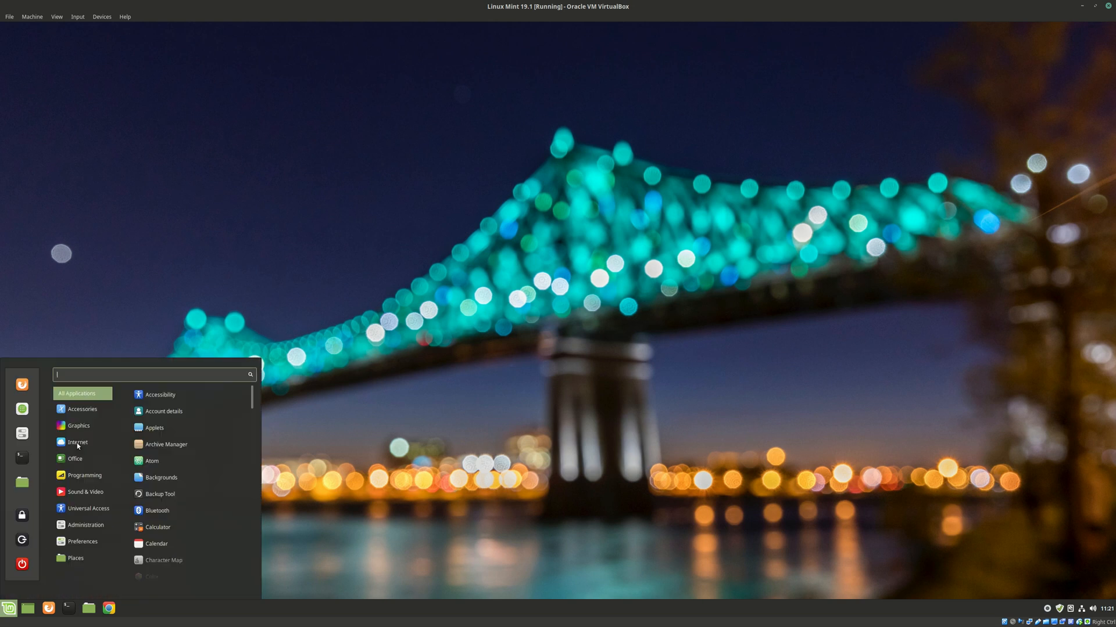
{"action": "type", "text": "sou"}
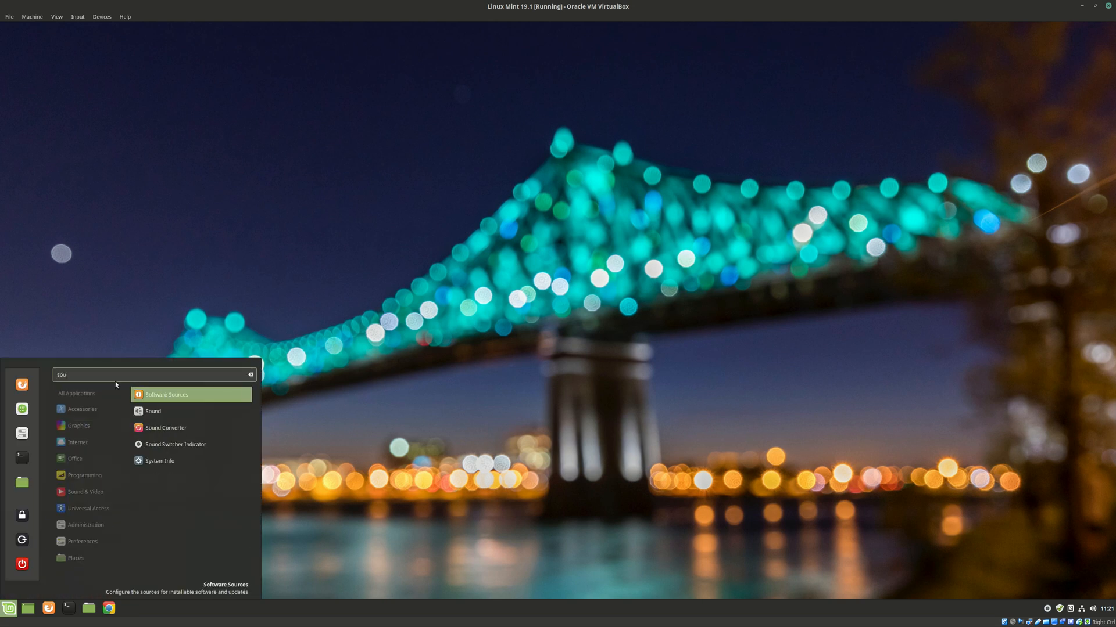
{"action": "mouse_move", "coordinate": [175, 444]}
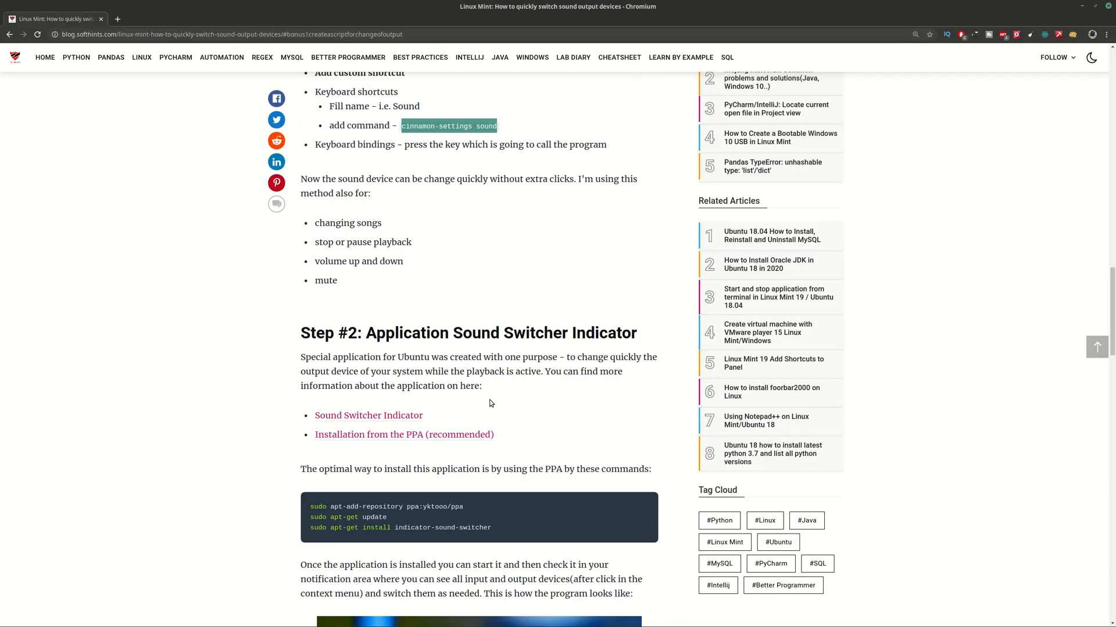
Scroll the article to Step #2 on the Sound Switcher Indicator and its PPA commands.
{"action": "scroll", "scroll_direction": "down", "scroll_amount": 3}
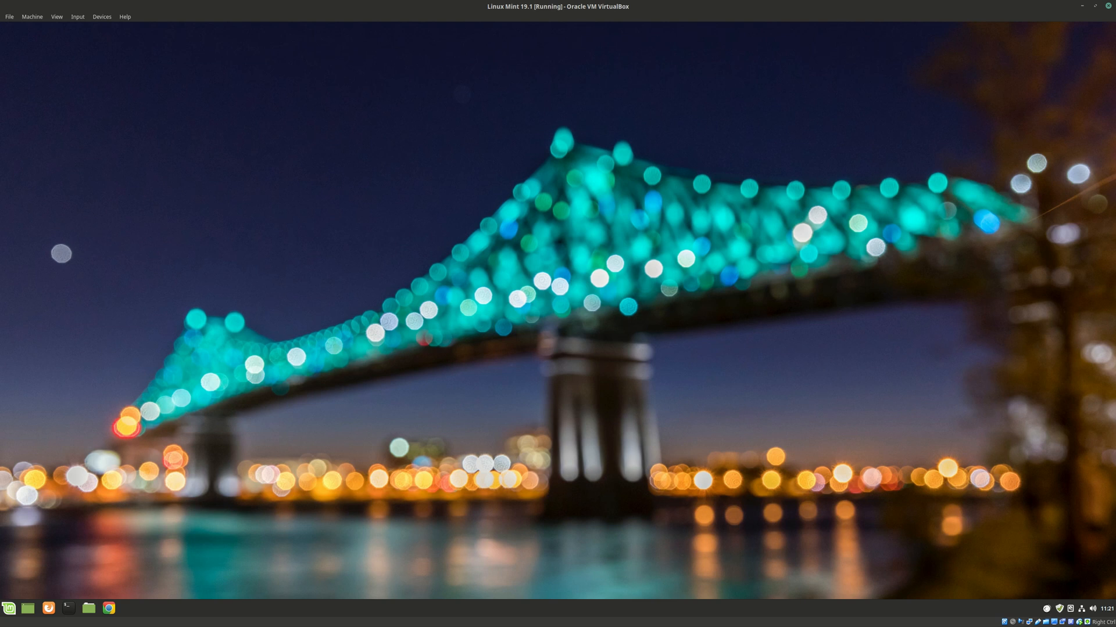
{"action": "left_click", "coordinate": [1087, 609]}
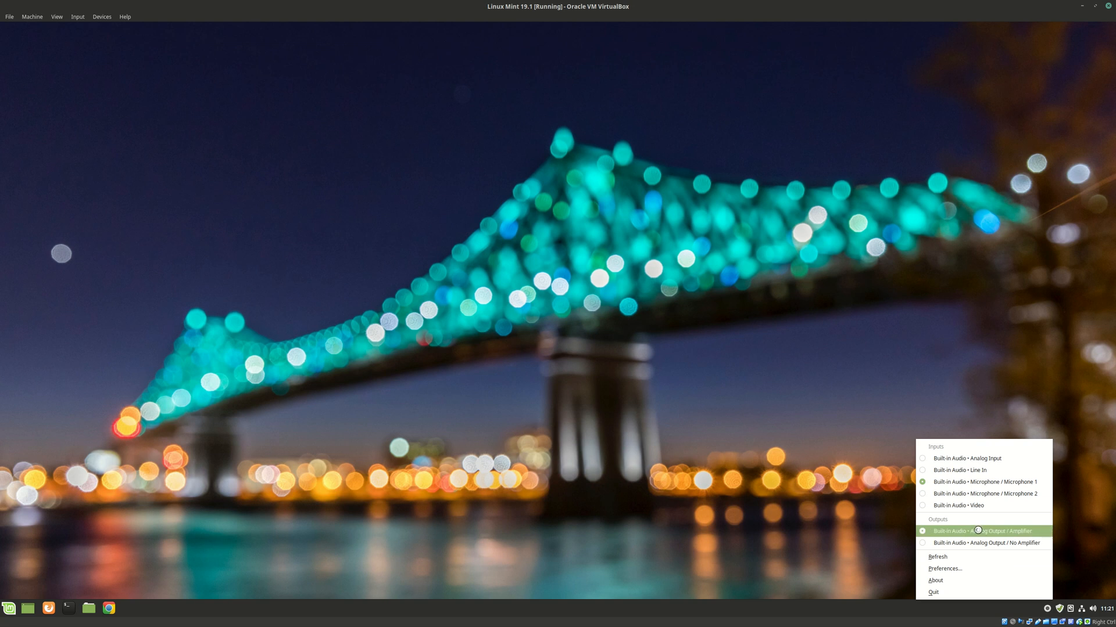
{"action": "mouse_move", "coordinate": [937, 557]}
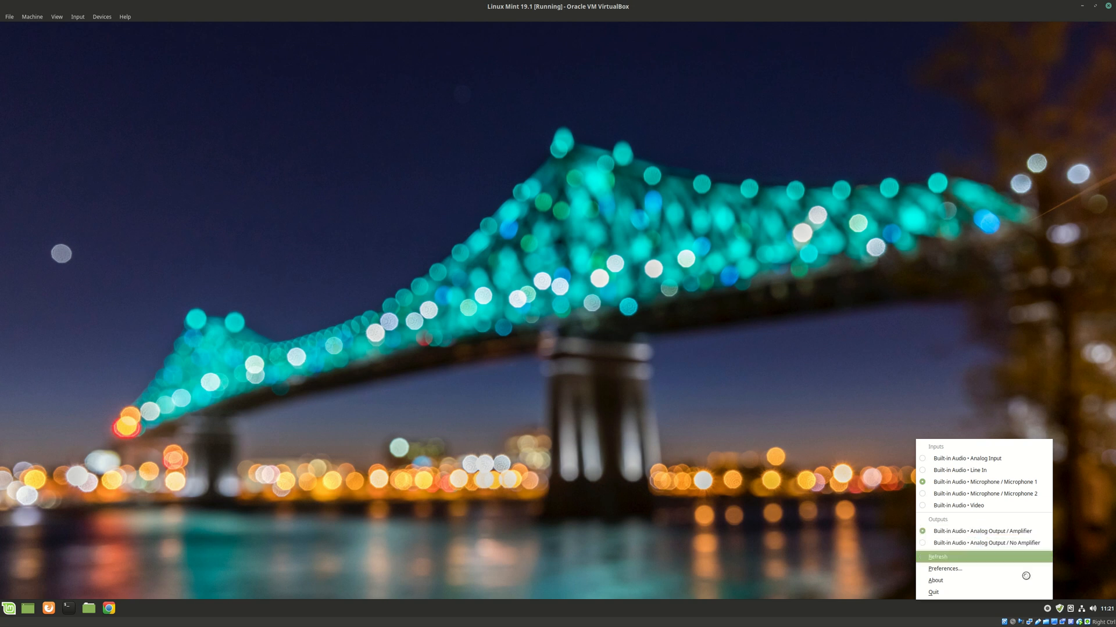
{"action": "left_click", "coordinate": [945, 568]}
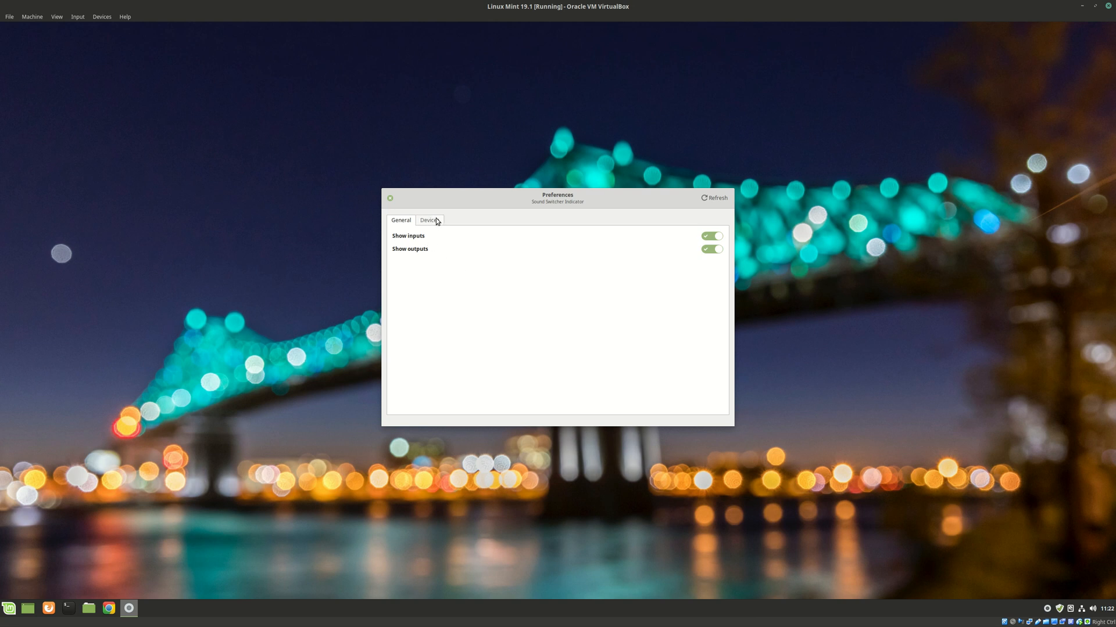
{"action": "left_click", "coordinate": [429, 219]}
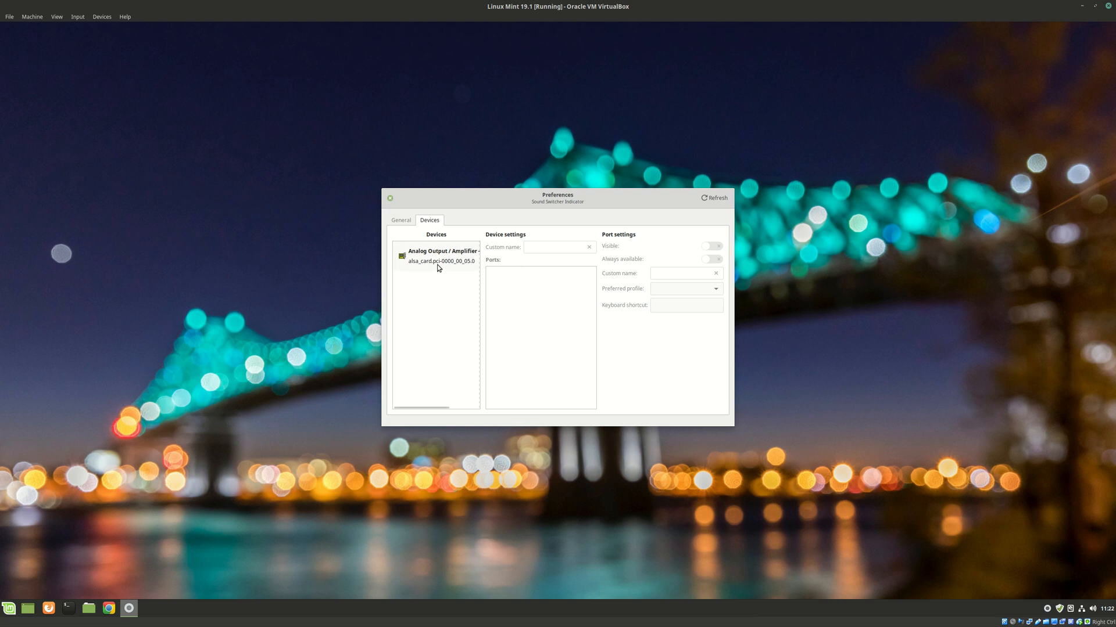
{"action": "left_click", "coordinate": [435, 255]}
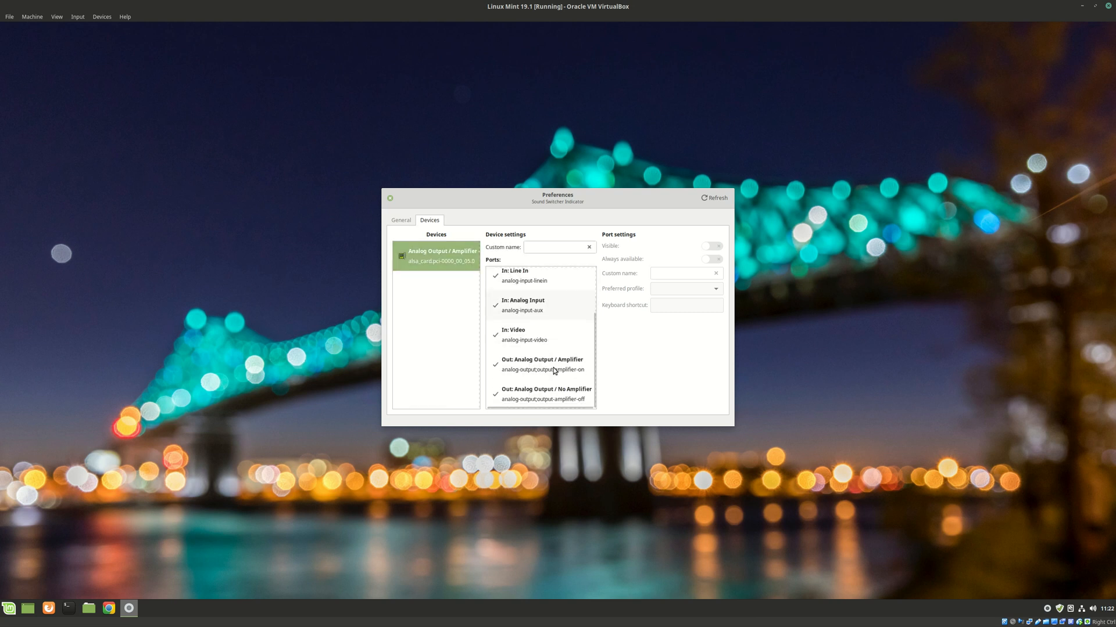
{"action": "left_click", "coordinate": [713, 198]}
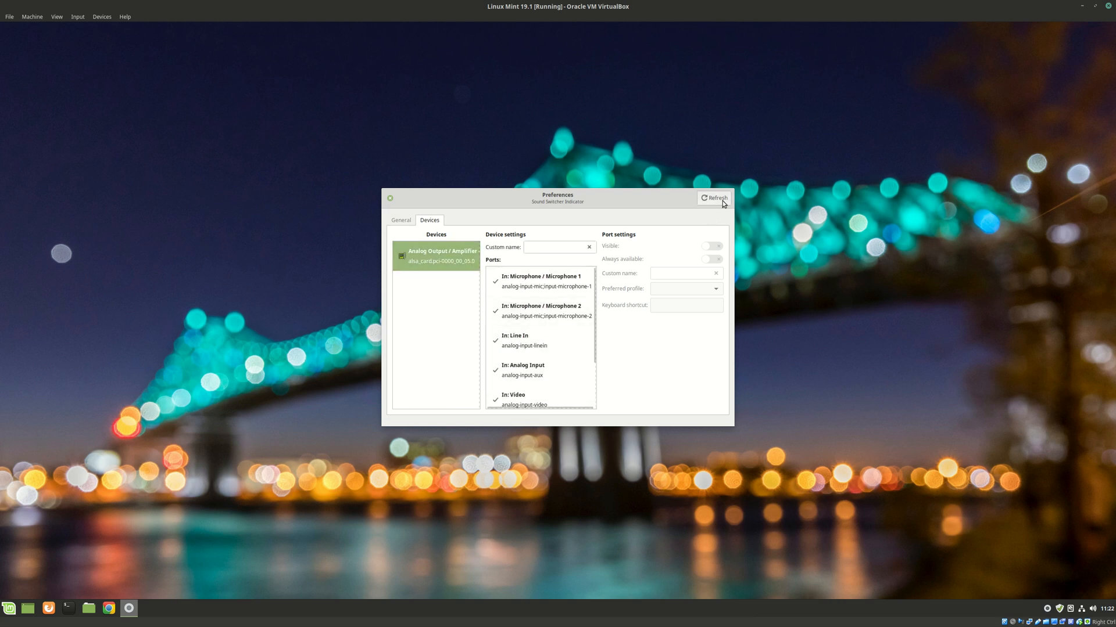
{"action": "mouse_move", "coordinate": [624, 277]}
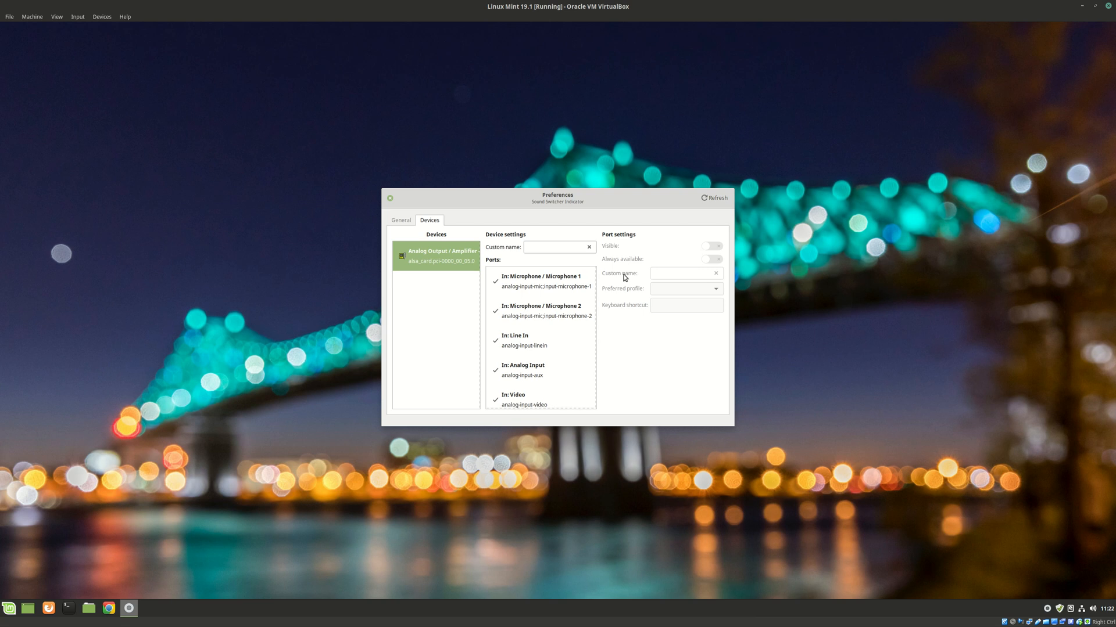
{"action": "mouse_move", "coordinate": [602, 256]}
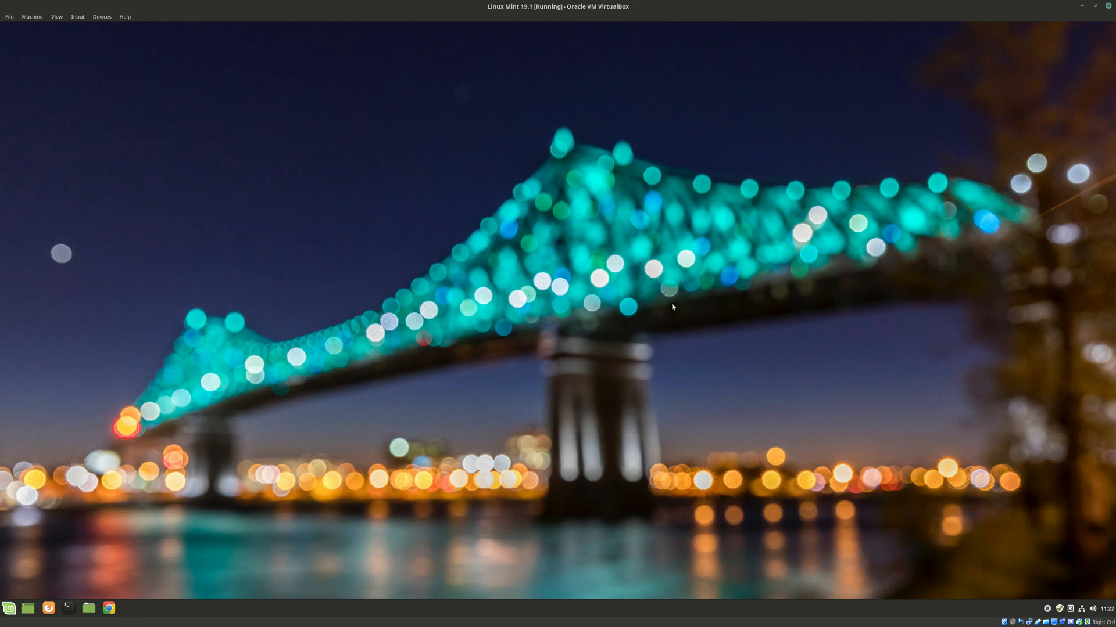
{"action": "mouse_move", "coordinate": [676, 313]}
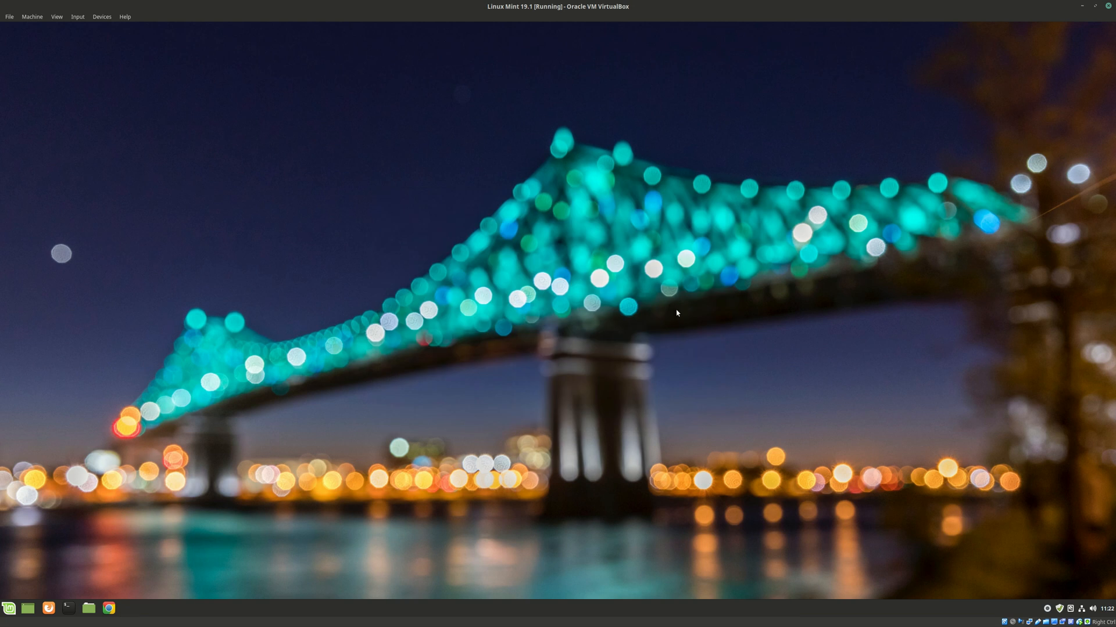
{"action": "mouse_move", "coordinate": [736, 320]}
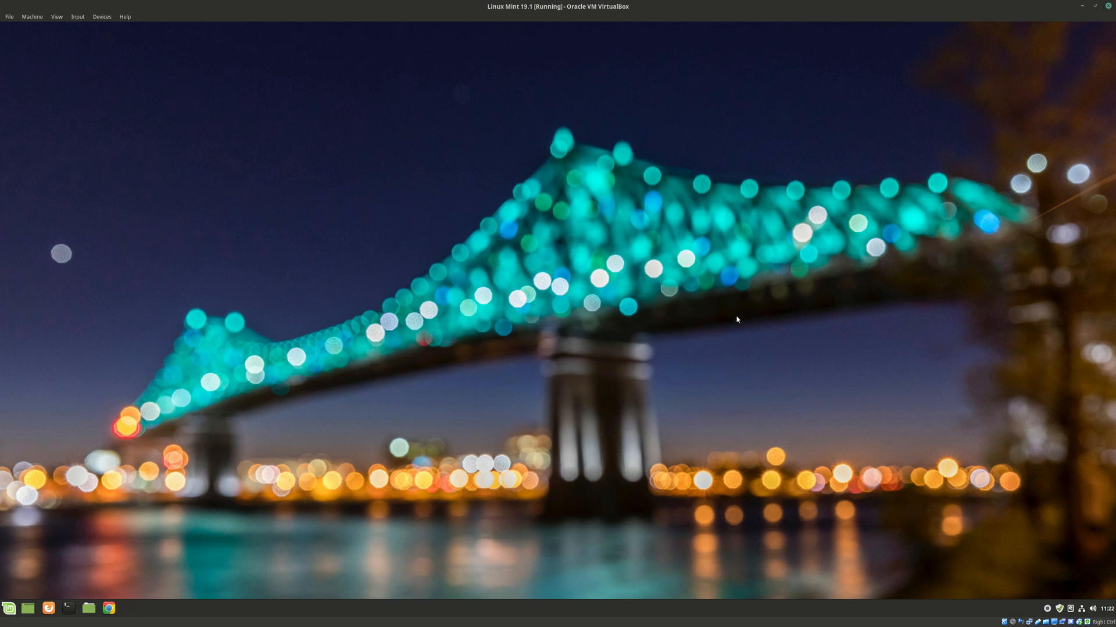
{"action": "mouse_move", "coordinate": [1023, 490]}
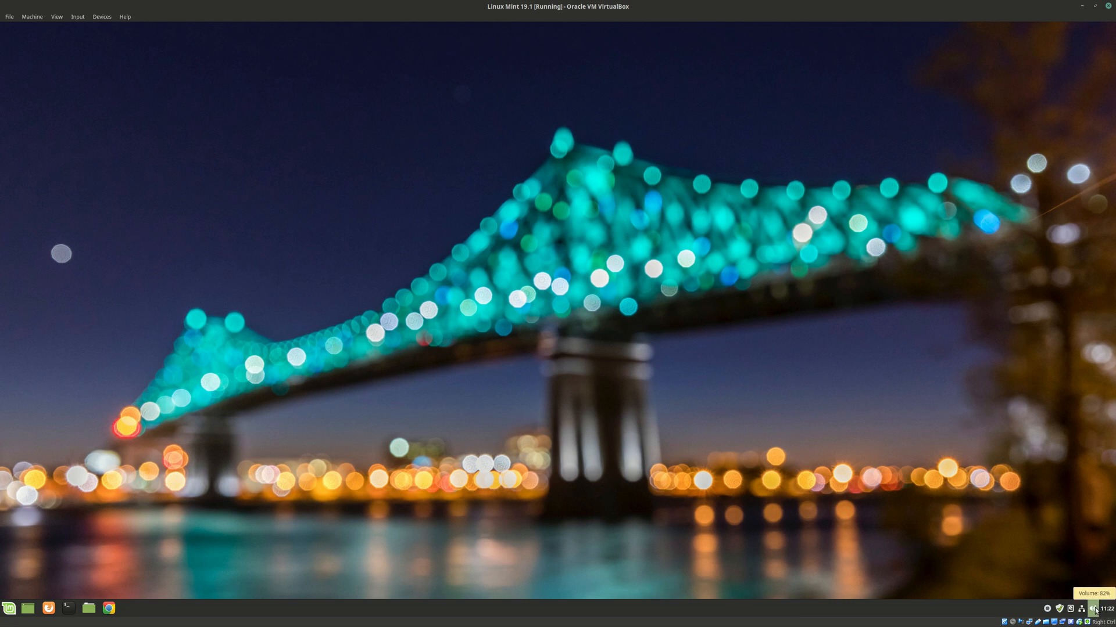
Open the tray sound applet menu and expand Output device to see both analog outputs.
{"action": "left_click", "coordinate": [1093, 609]}
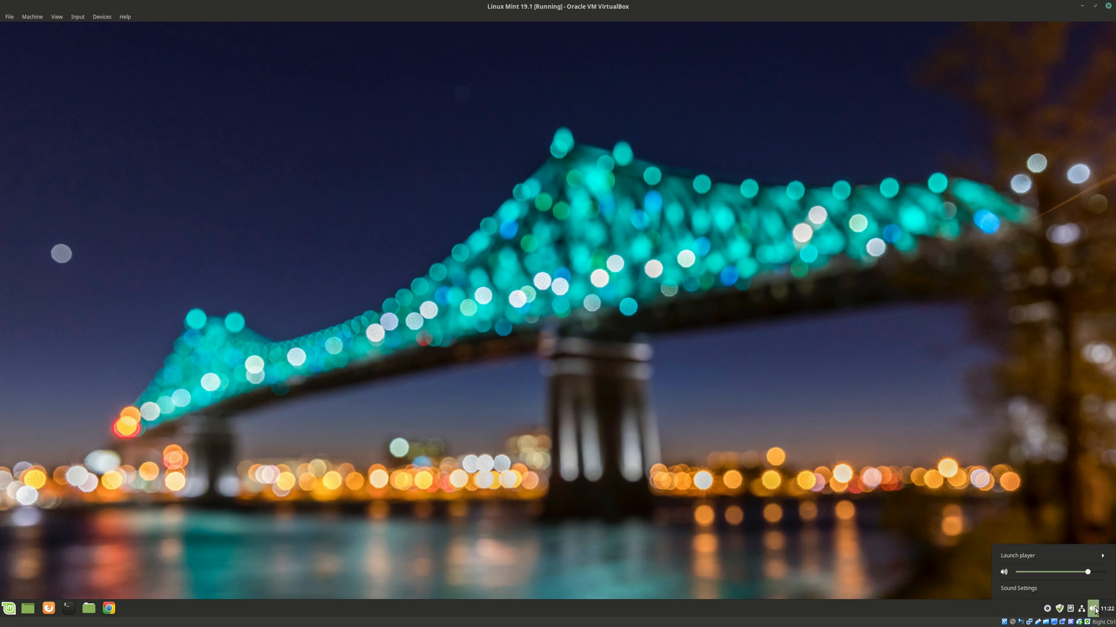
{"action": "right_click", "coordinate": [1093, 609]}
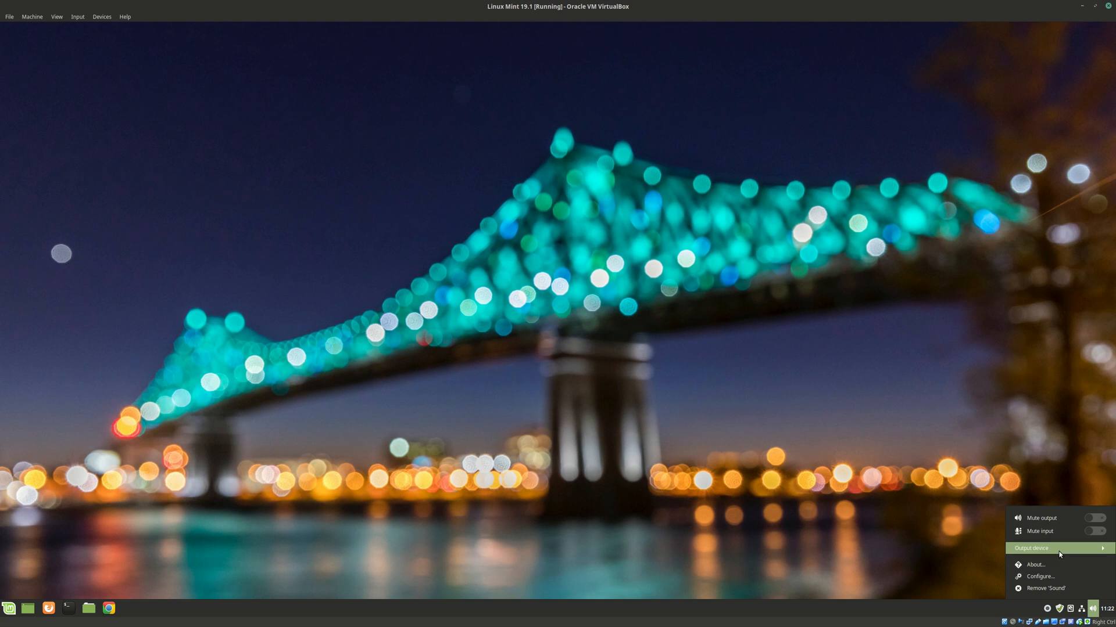
{"action": "left_click", "coordinate": [1030, 549]}
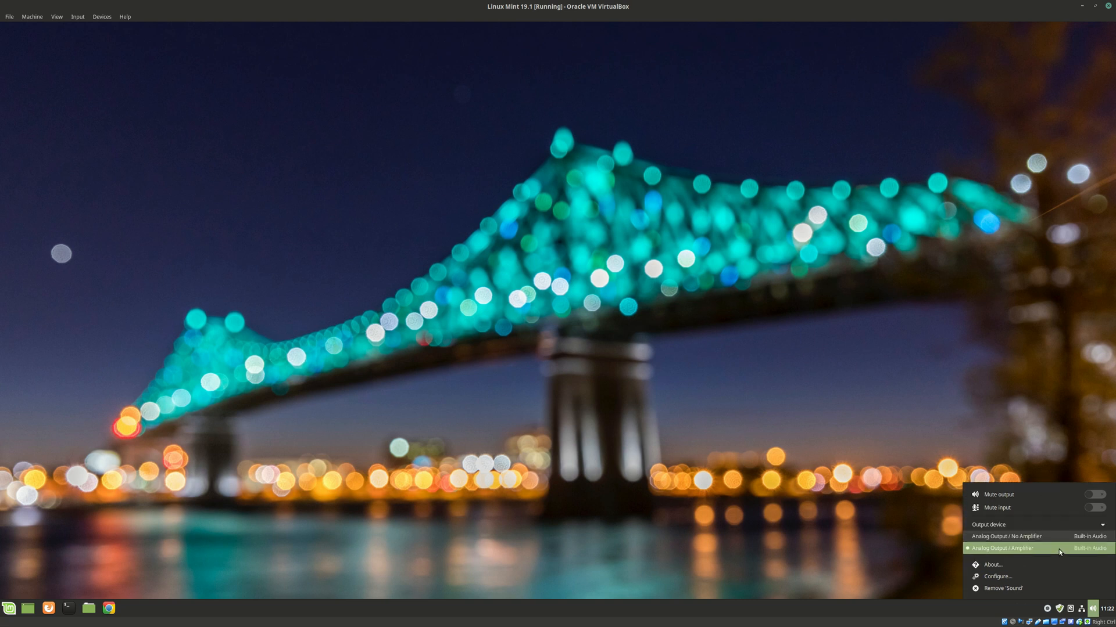
{"action": "mouse_move", "coordinate": [1033, 536]}
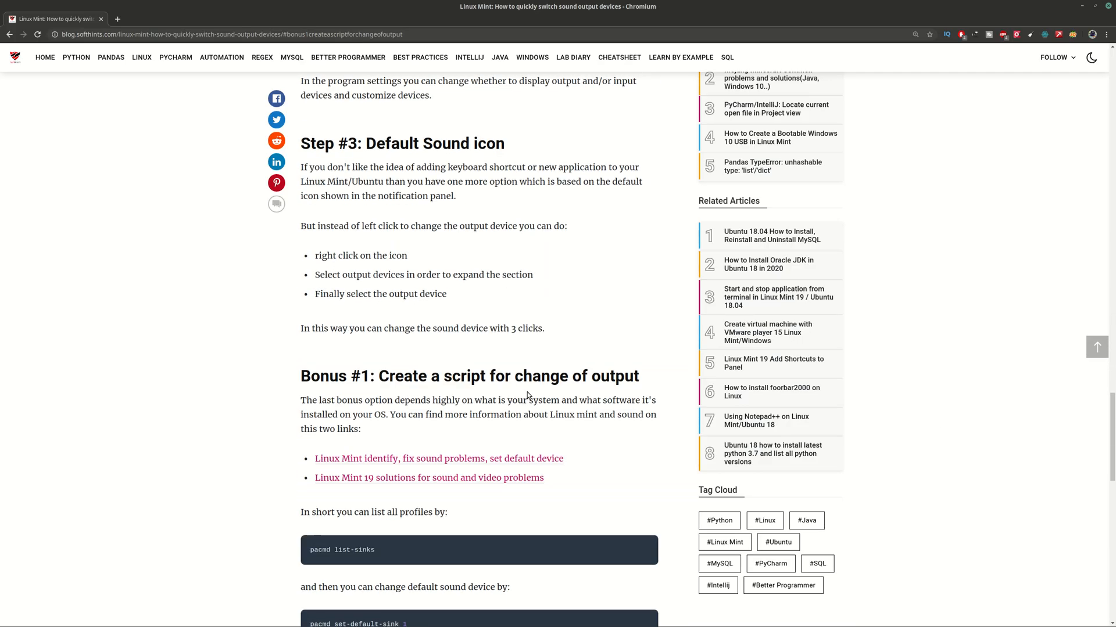
Open the Ask Ubuntu pulseaudio sink answer, then run 'pacmd list-sinks' in the terminal.
{"action": "scroll", "scroll_direction": "down", "scroll_amount": 3}
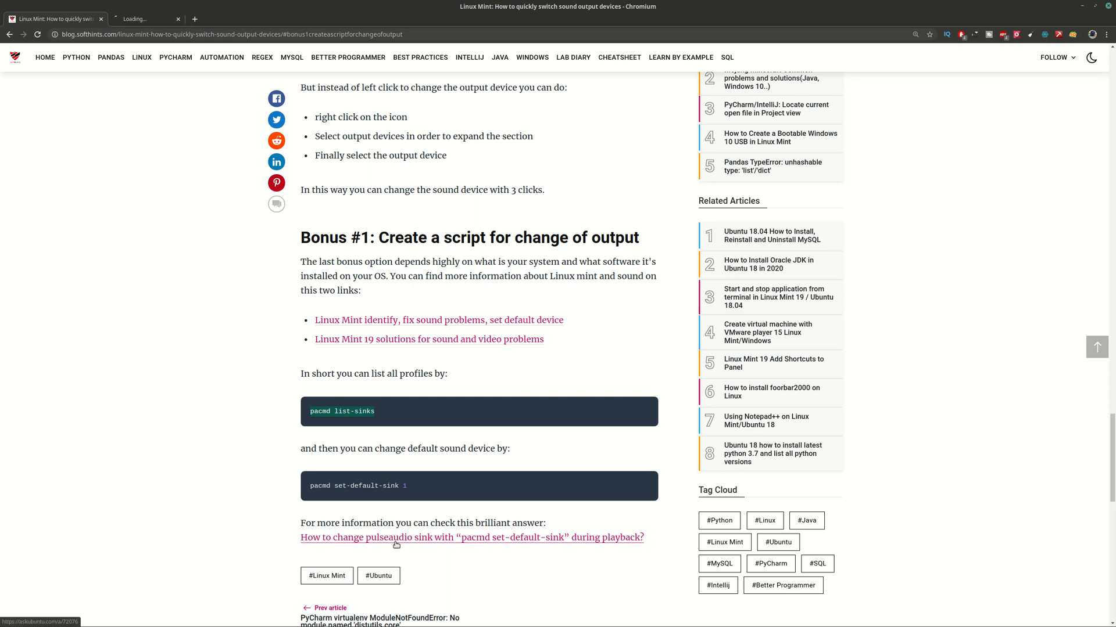
{"action": "left_click", "coordinate": [472, 537]}
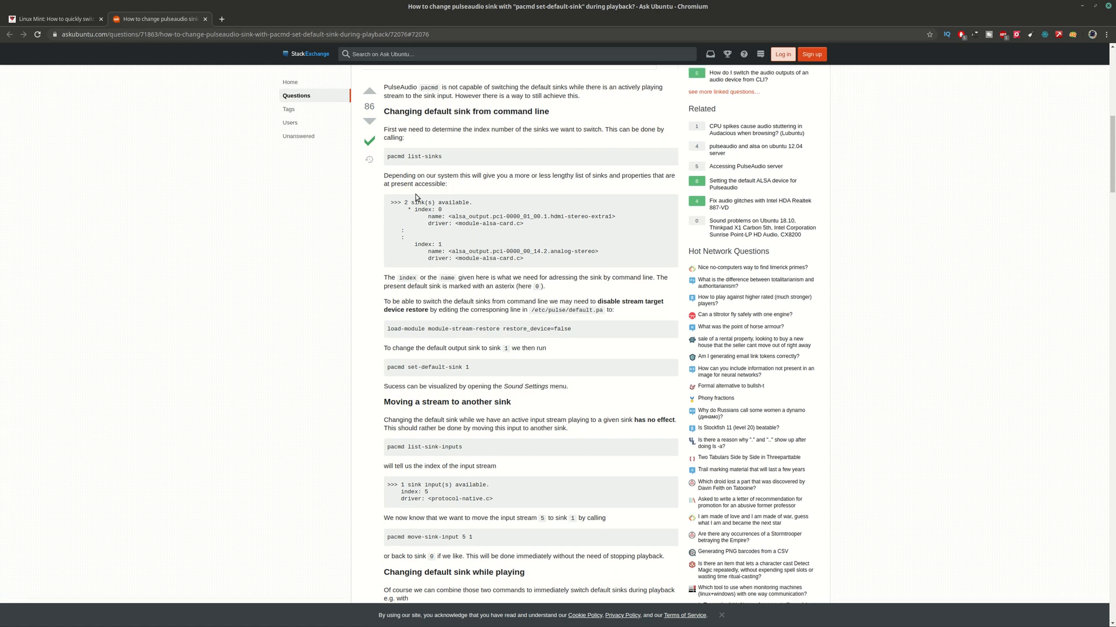
{"action": "scroll", "scroll_direction": "up", "scroll_amount": 3}
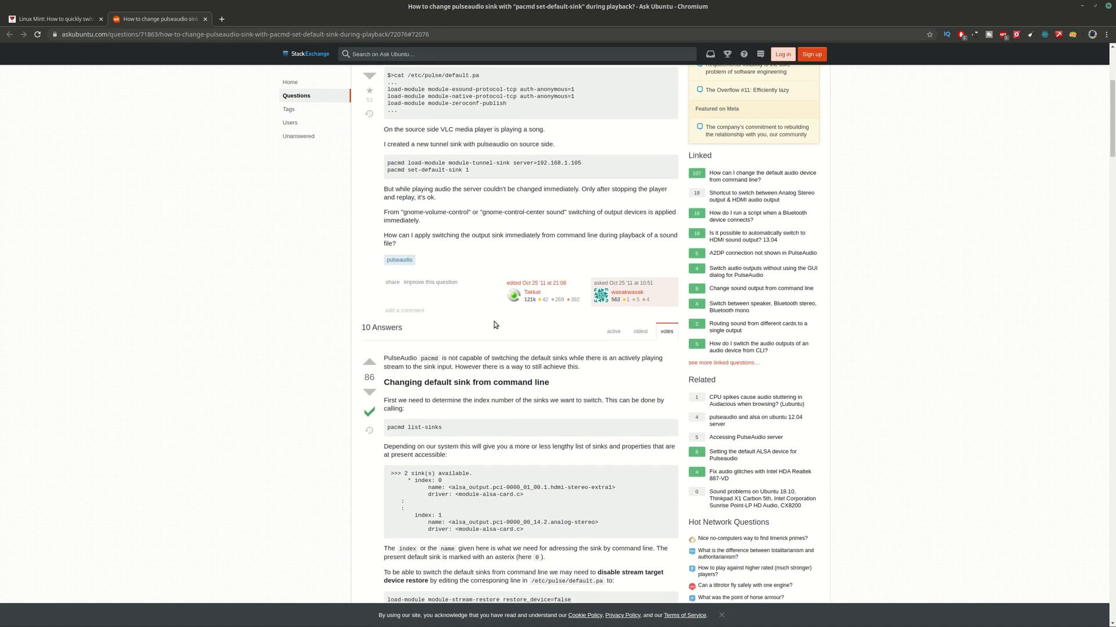
{"action": "scroll", "scroll_direction": "down", "scroll_amount": 3}
{"action": "type", "text": "pacmd list-sinks"}
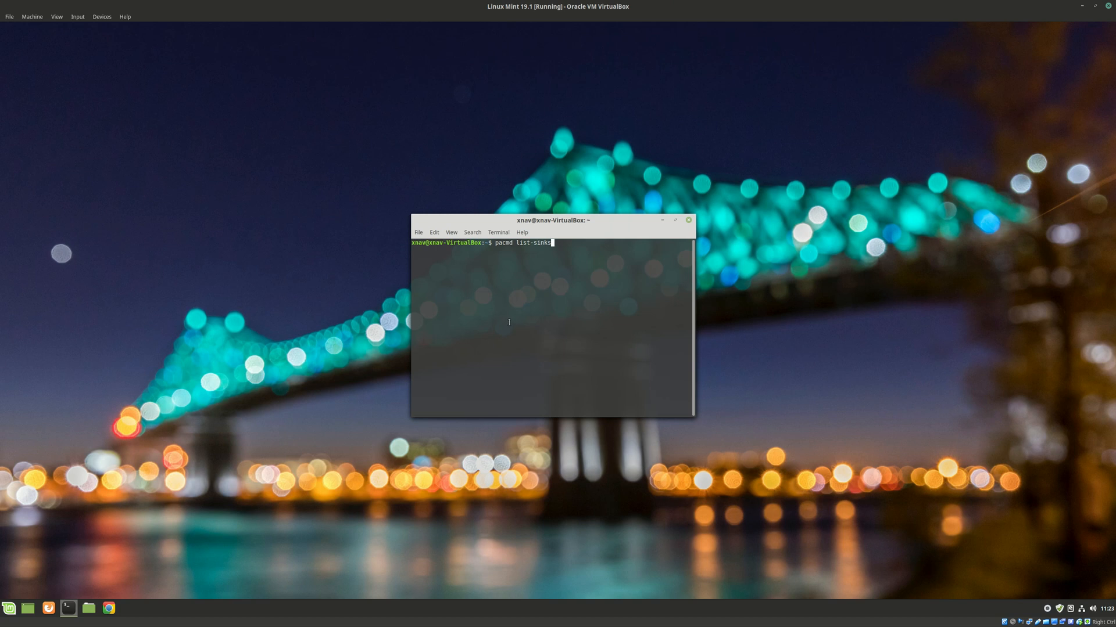
{"action": "key", "text": "Return"}
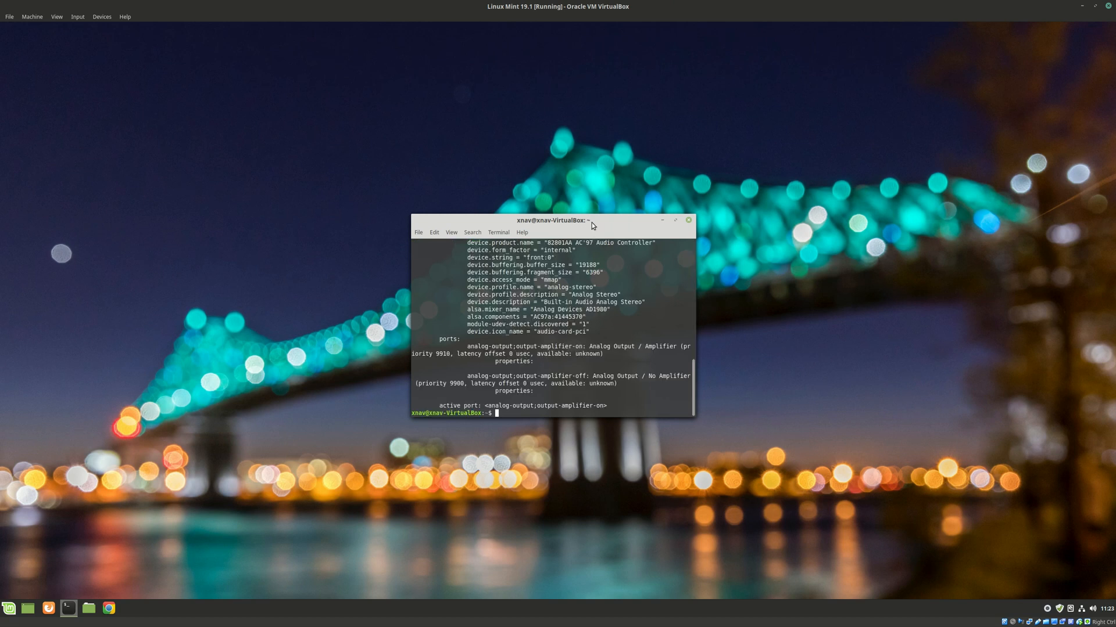